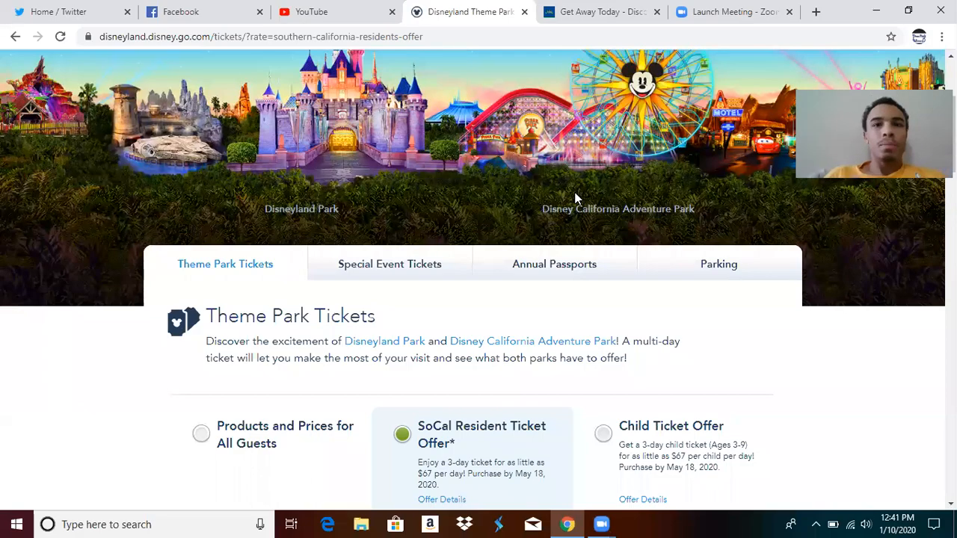
mouse_move(497, 193)
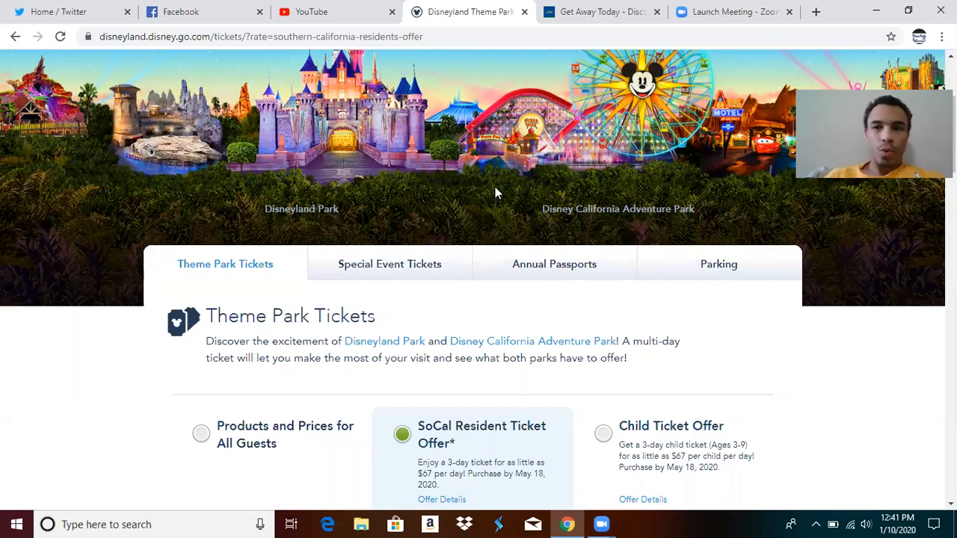
mouse_move(441, 139)
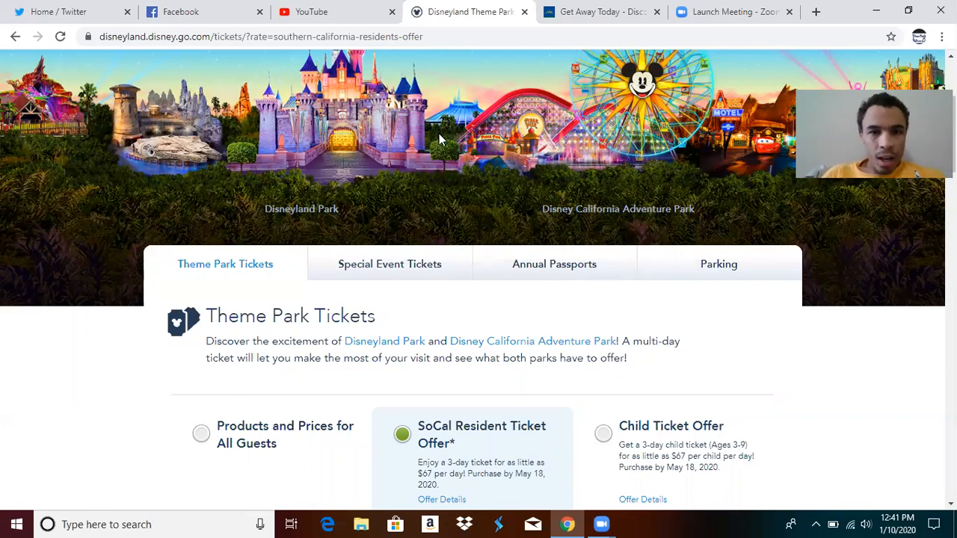
mouse_move(450, 165)
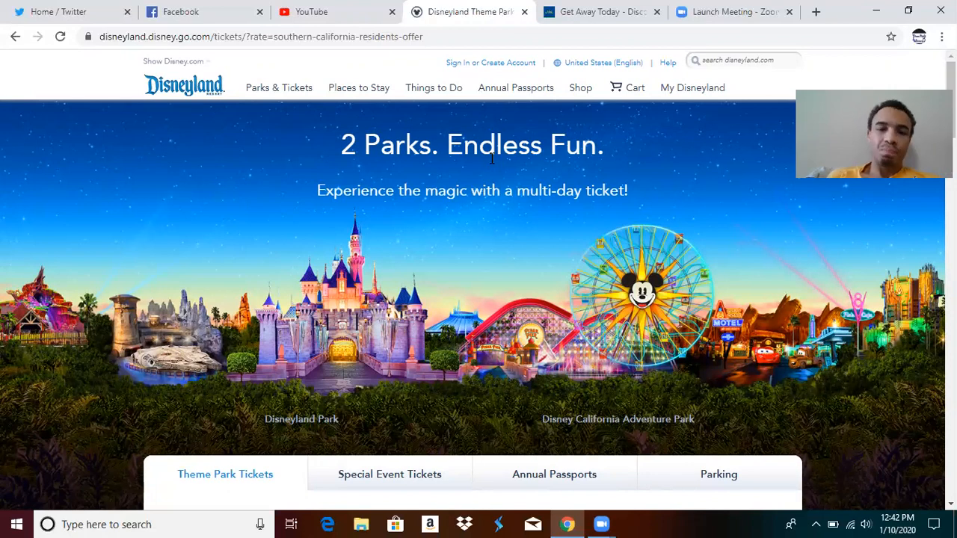
- Go to the Disneyland home page, then choose Park Tickets under Parks & Tickets
left_click(515, 87)
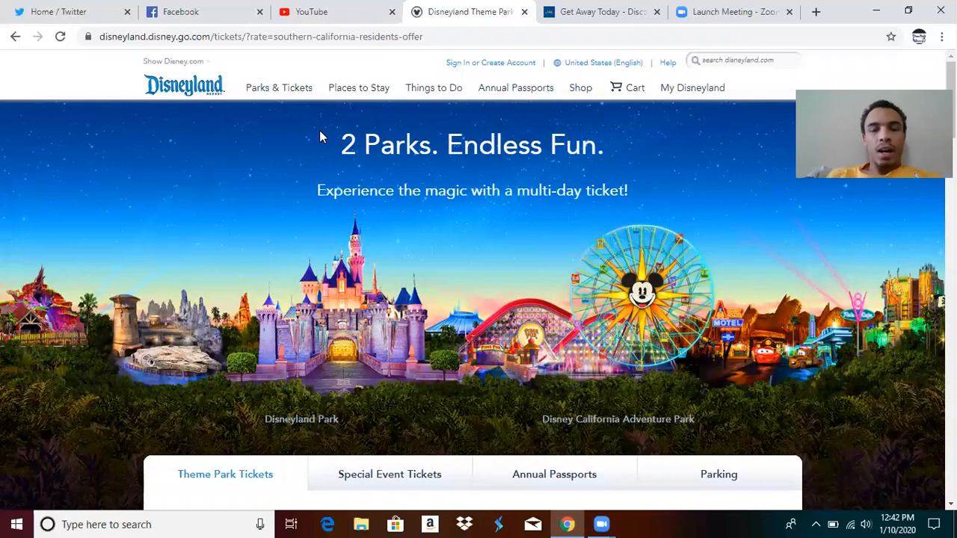
mouse_move(386, 127)
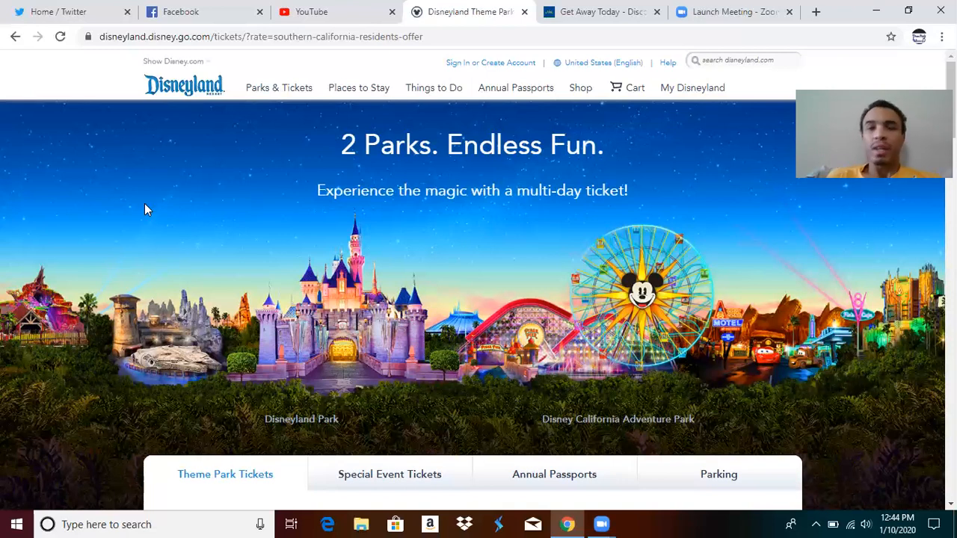
left_click(261, 36)
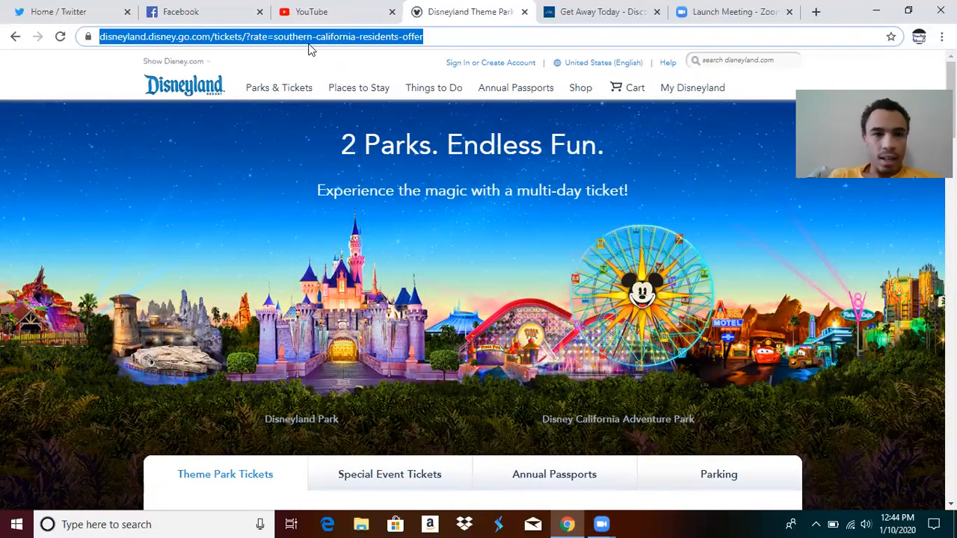
left_click(279, 87)
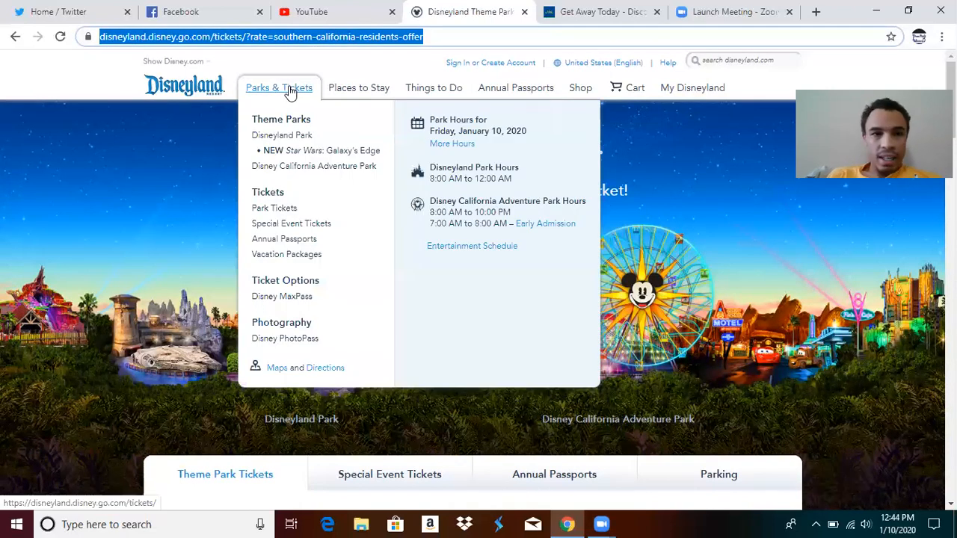
left_click(184, 85)
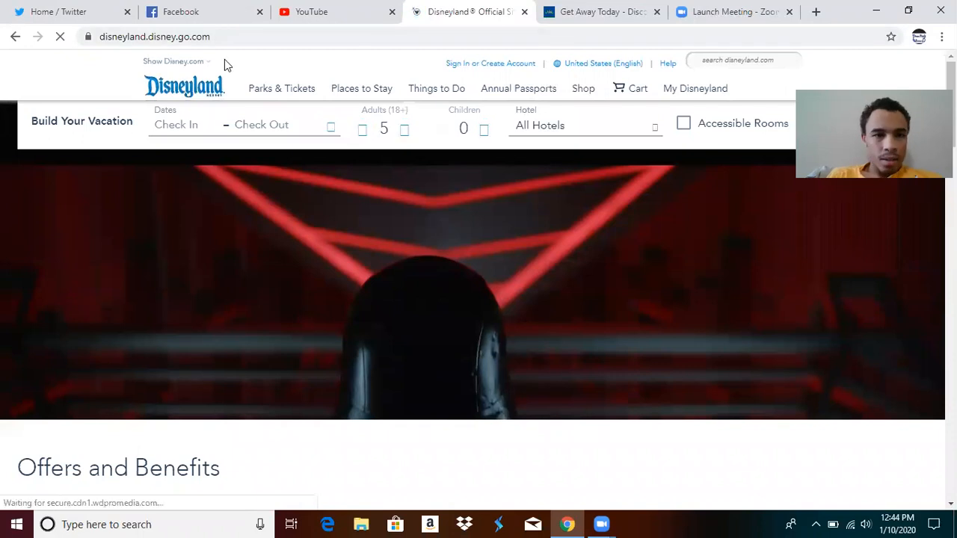
left_click(282, 88)
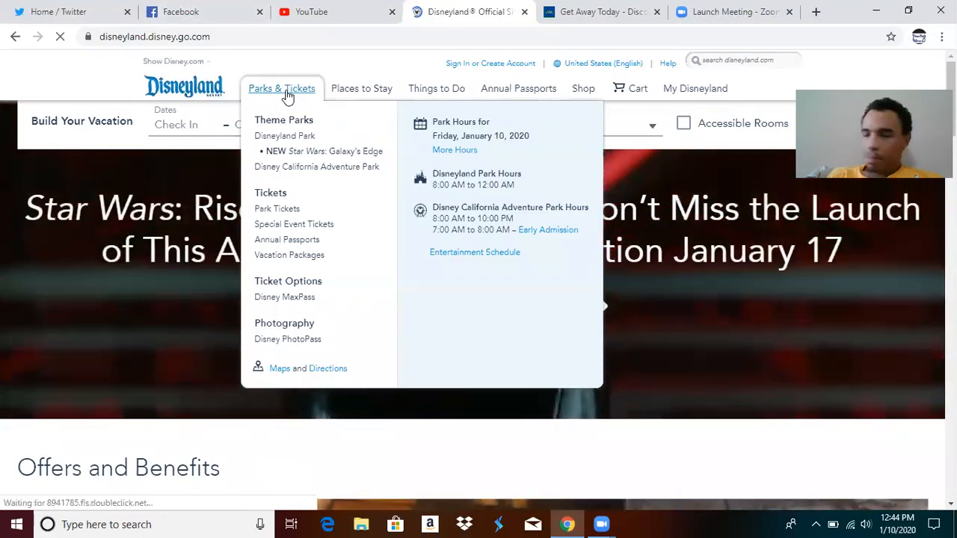
mouse_move(315, 116)
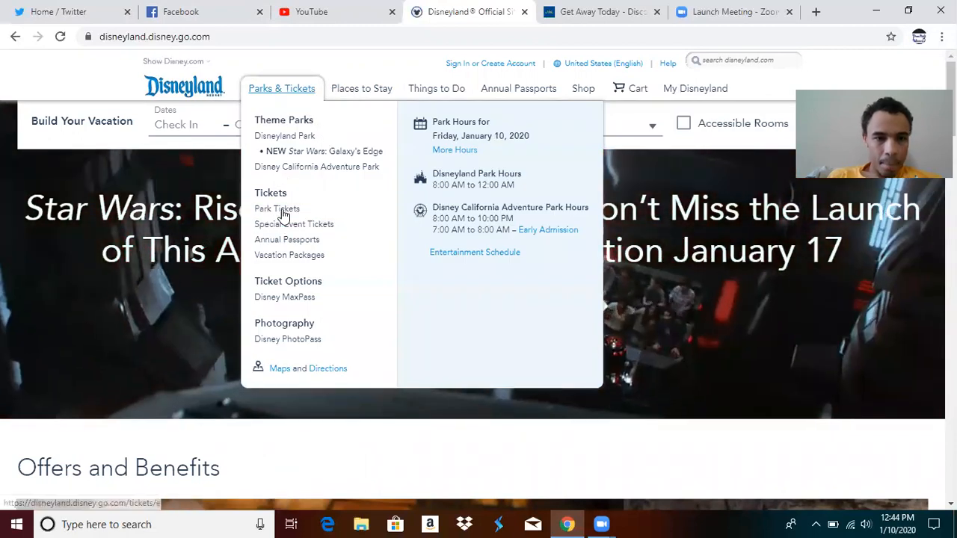
left_click(277, 208)
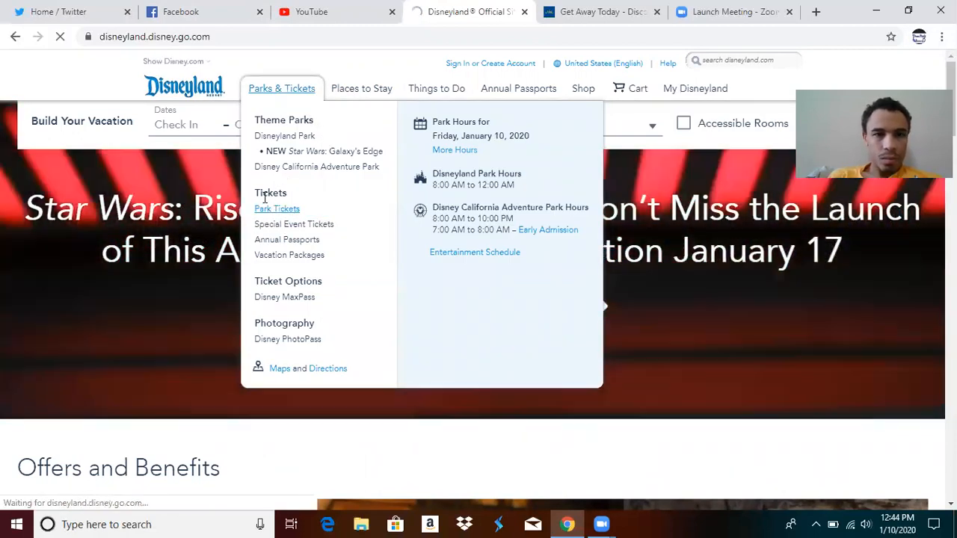
left_click(277, 209)
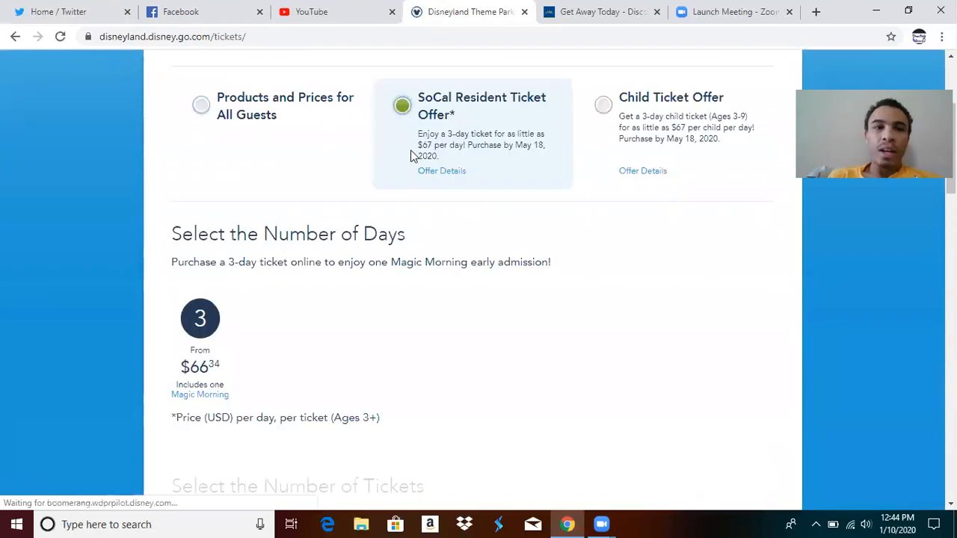
- Select Products and Prices for All Guests, then reselect SoCal Resident Ticket Offer
scroll("up", 3)
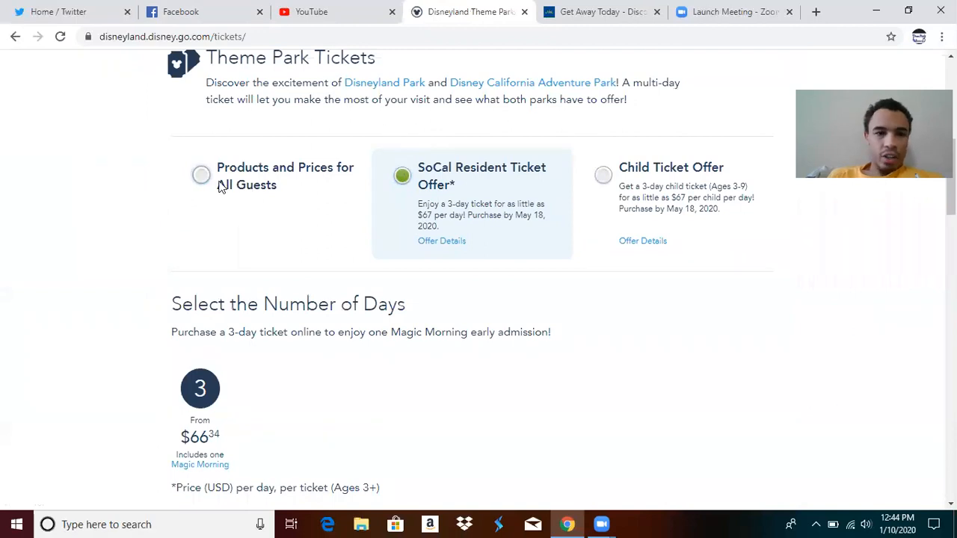
left_click(200, 175)
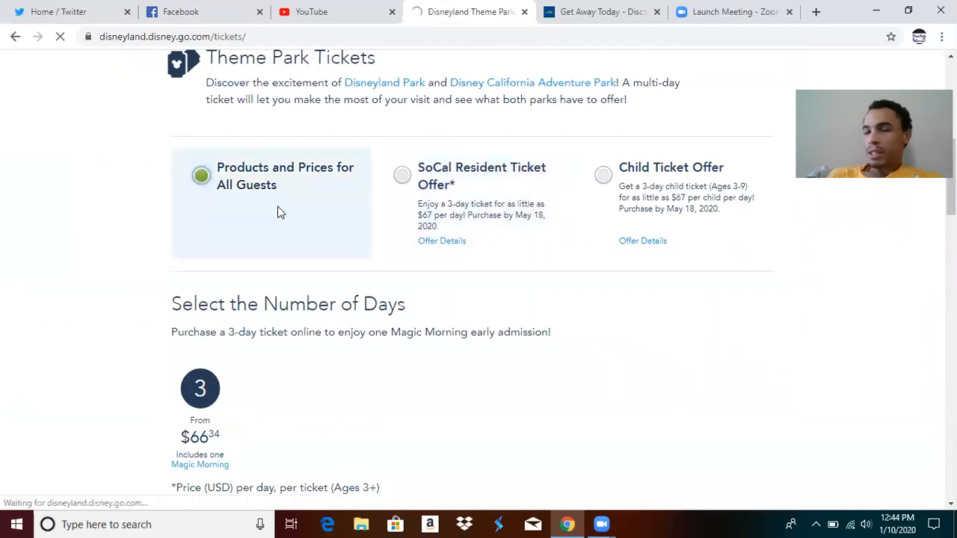
left_click(402, 175)
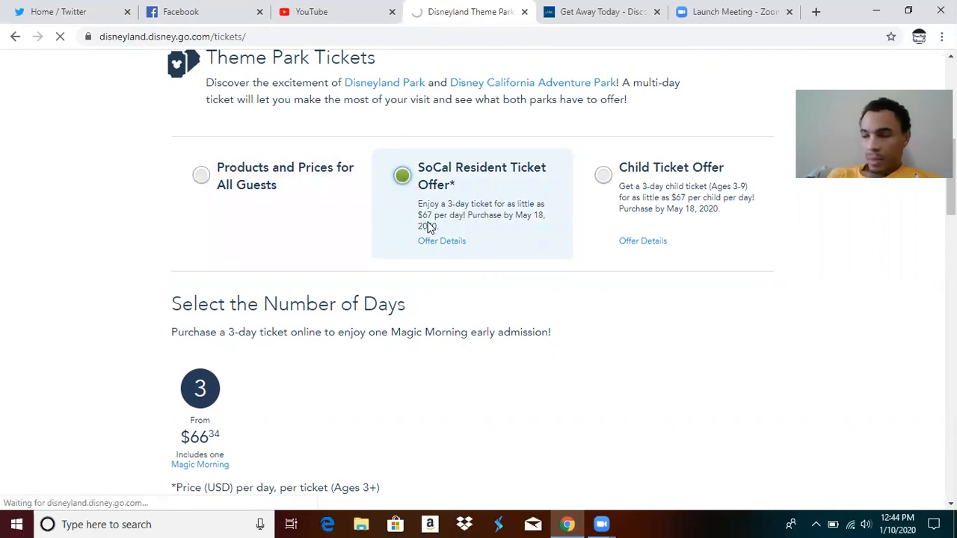
left_click(401, 175)
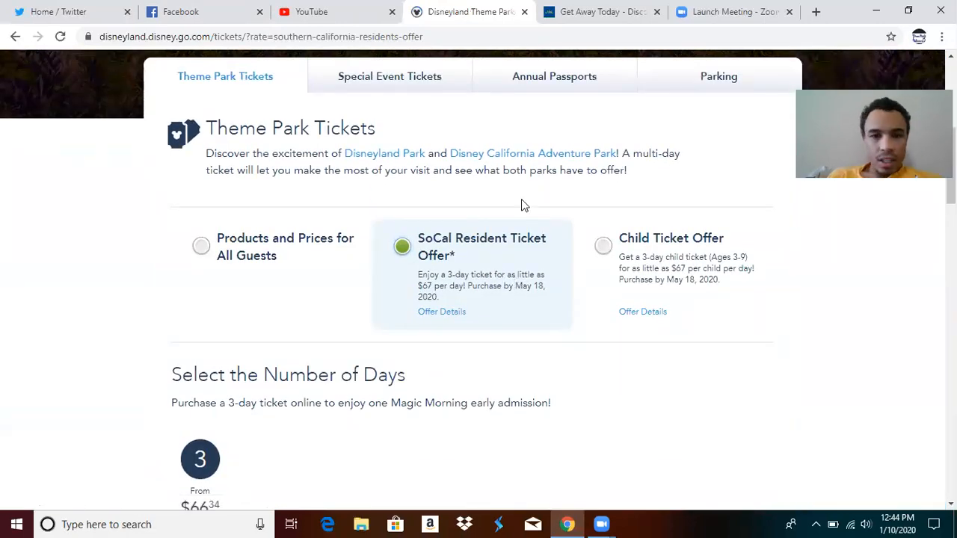
mouse_move(534, 294)
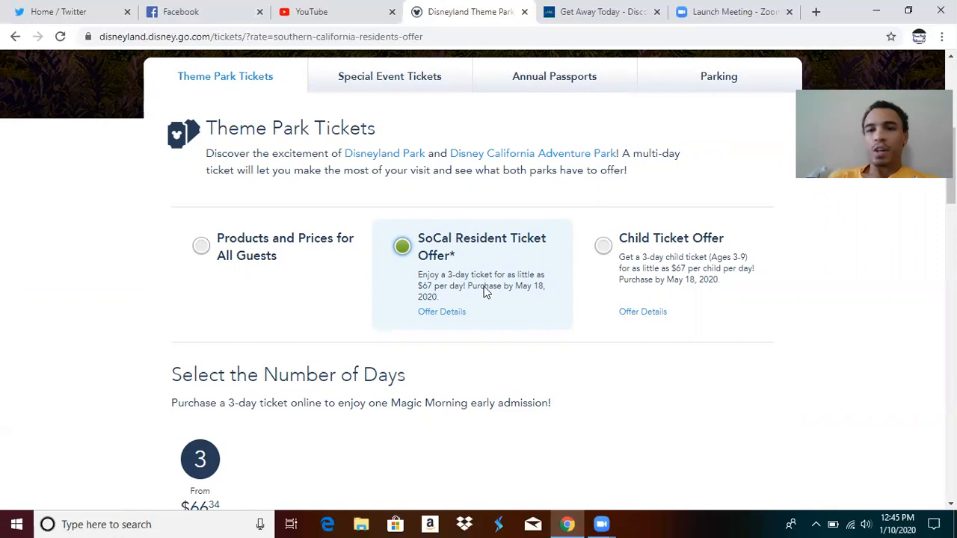
mouse_move(479, 300)
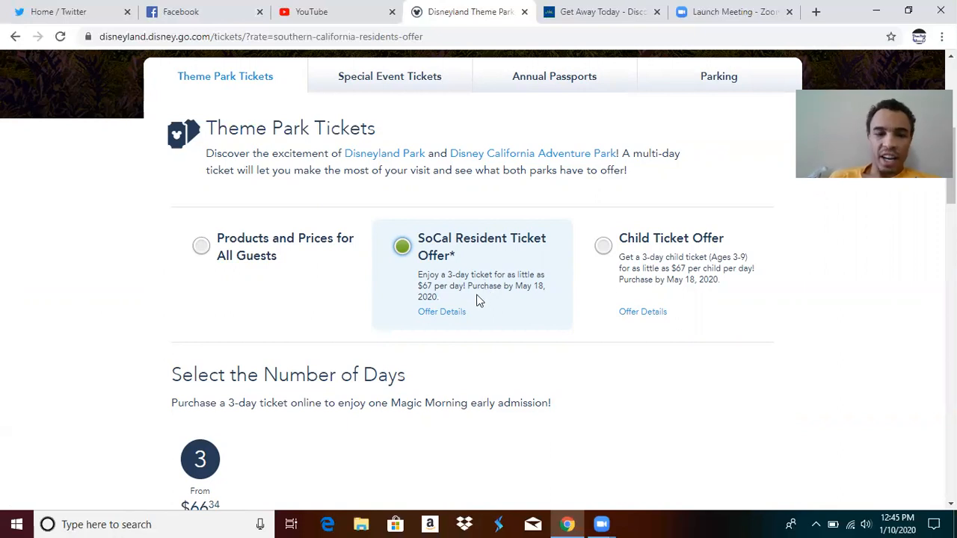
- Scroll to 'Select the Number of Days' showing the 3-day option from $66.34
scroll("down", 3)
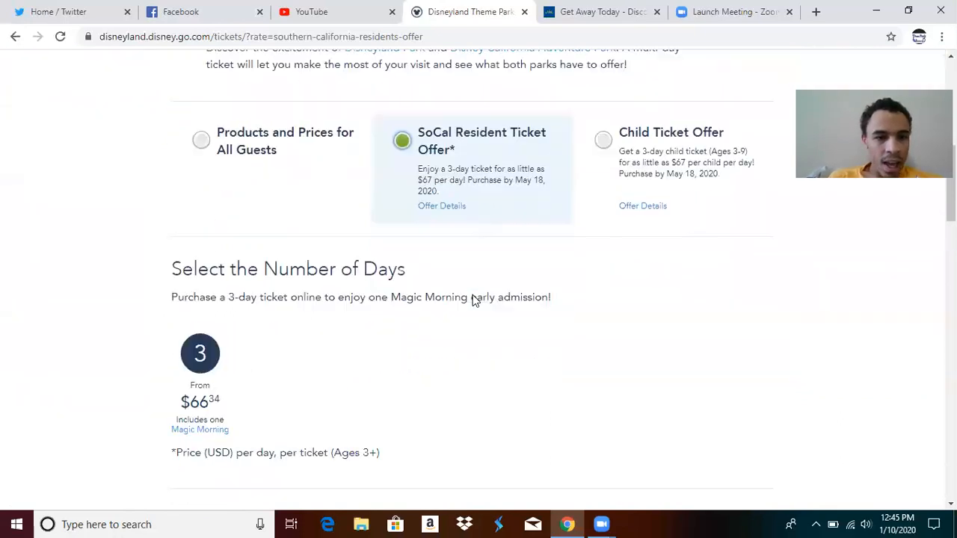
scroll("down", 3)
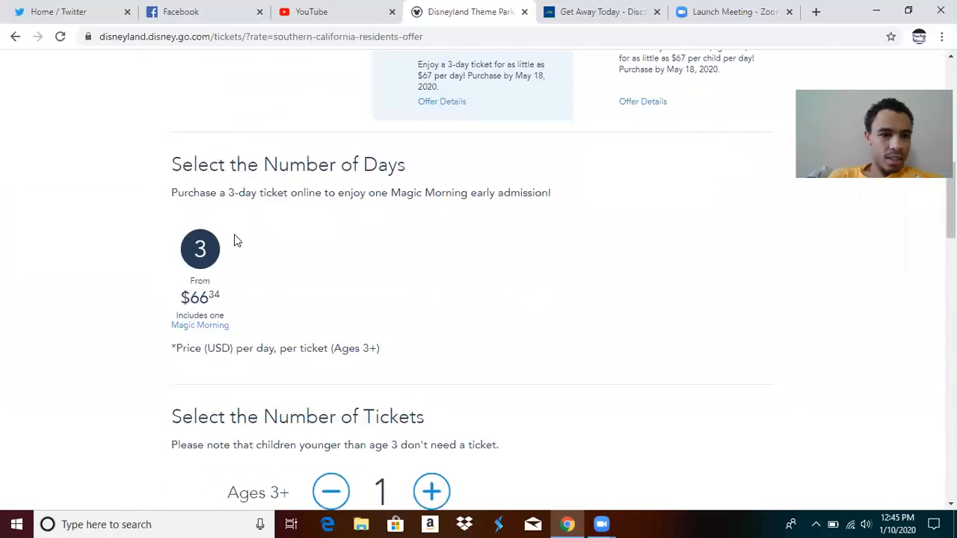
scroll("down", 3)
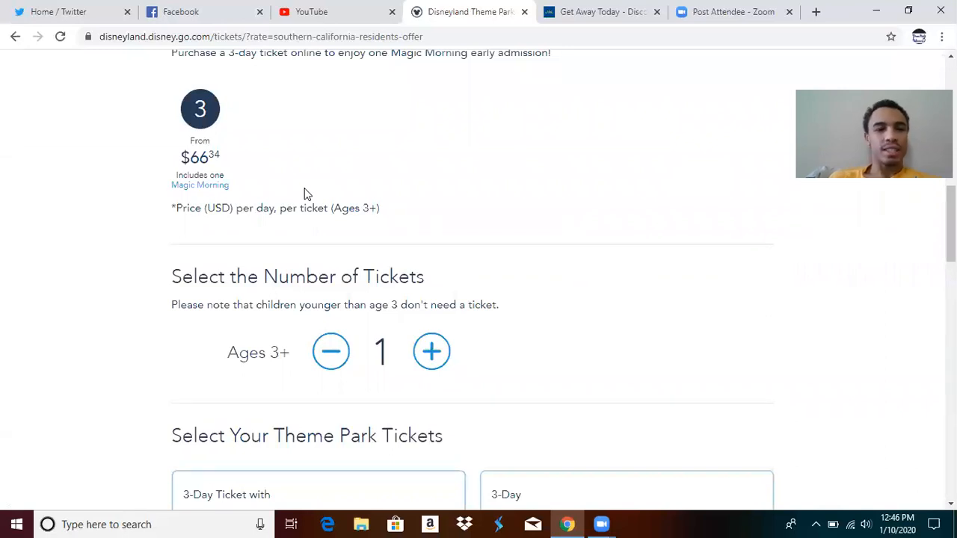
mouse_move(354, 260)
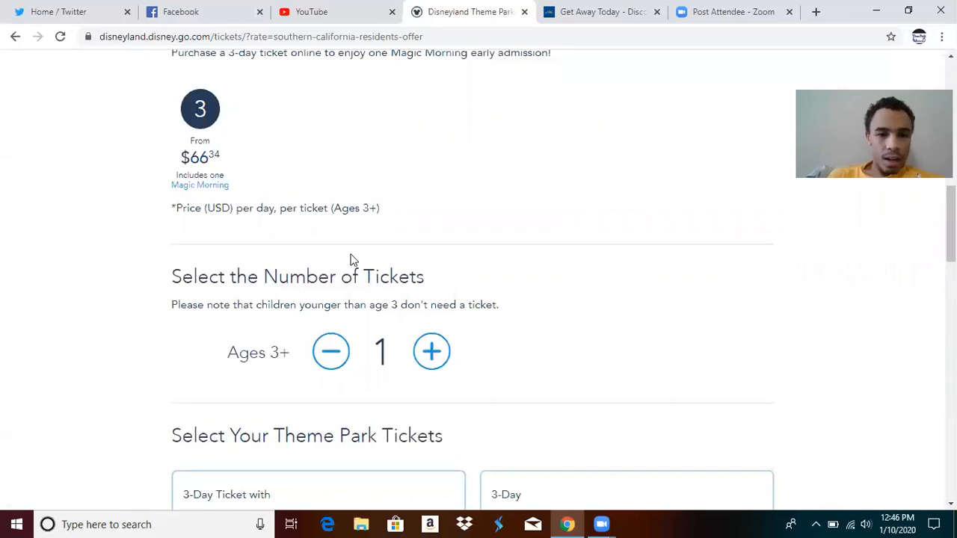
scroll("up", 3)
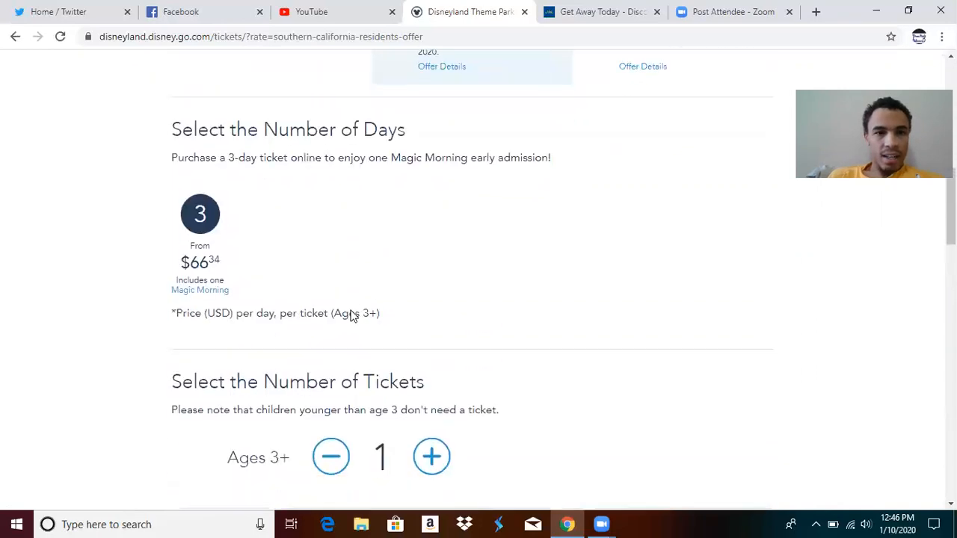
scroll("down", 3)
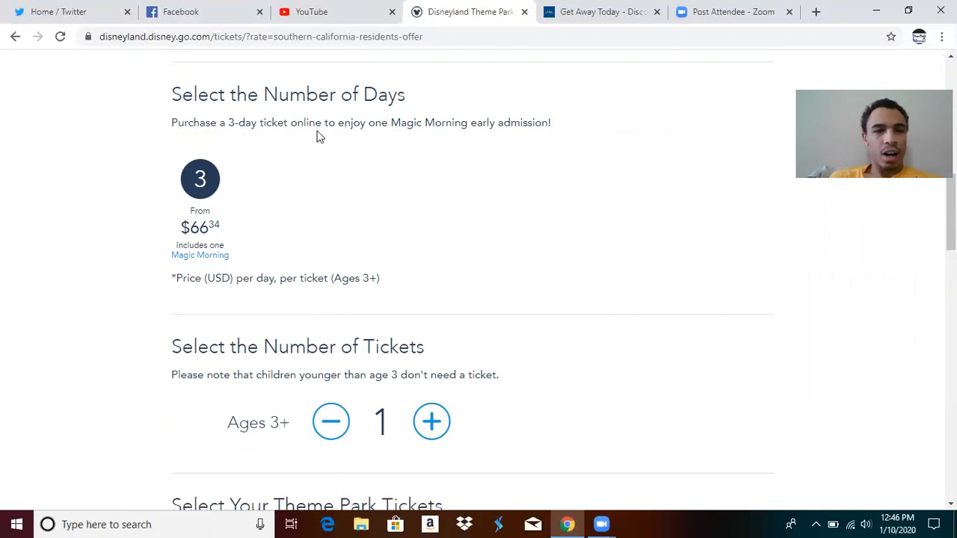
mouse_move(439, 141)
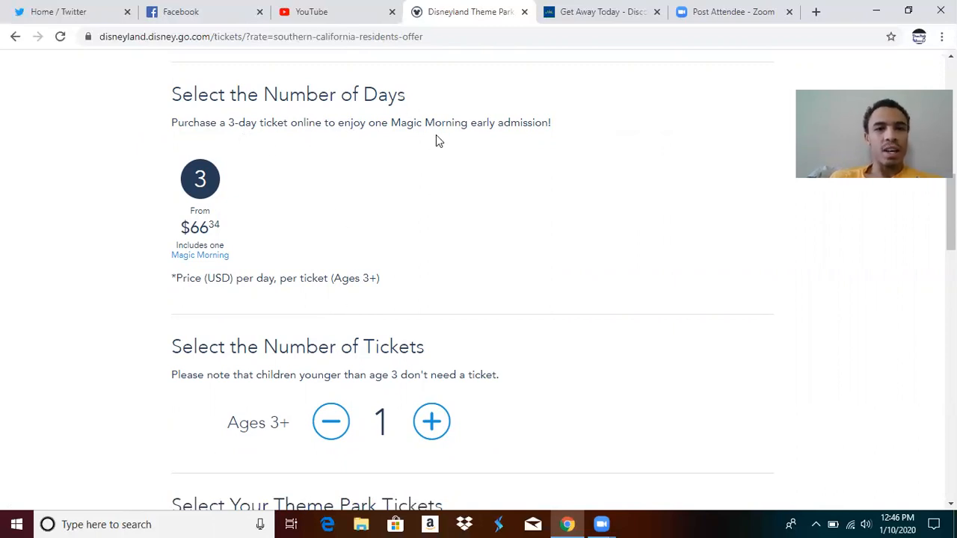
mouse_move(523, 107)
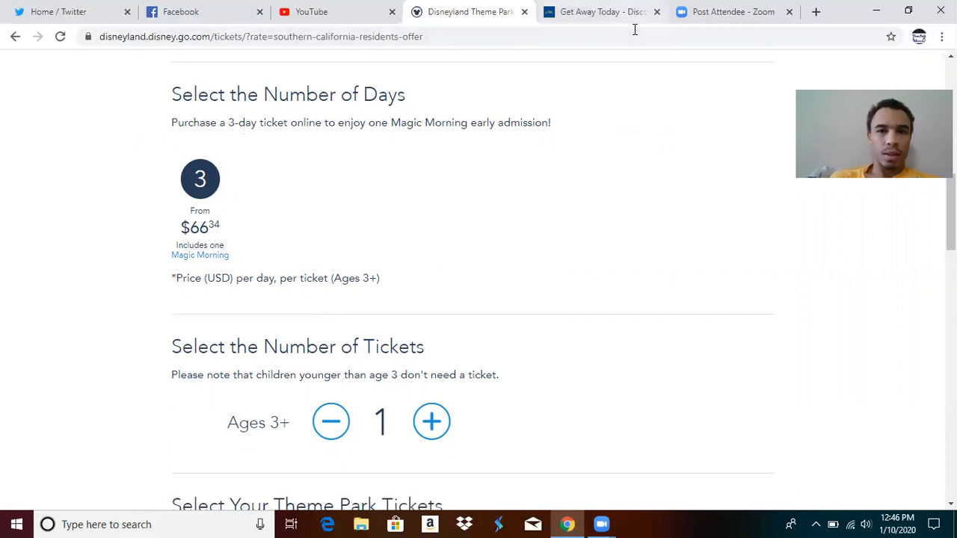
mouse_move(408, 200)
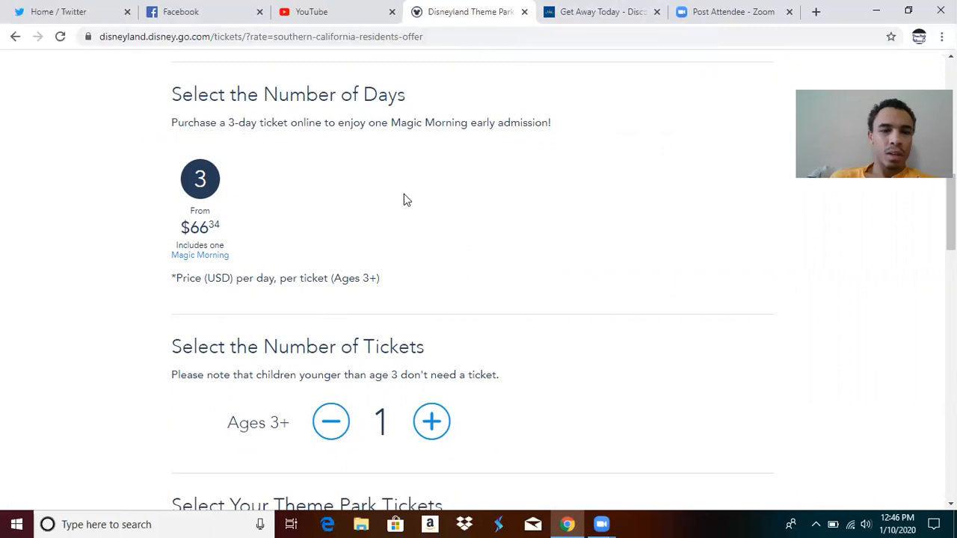
mouse_move(294, 224)
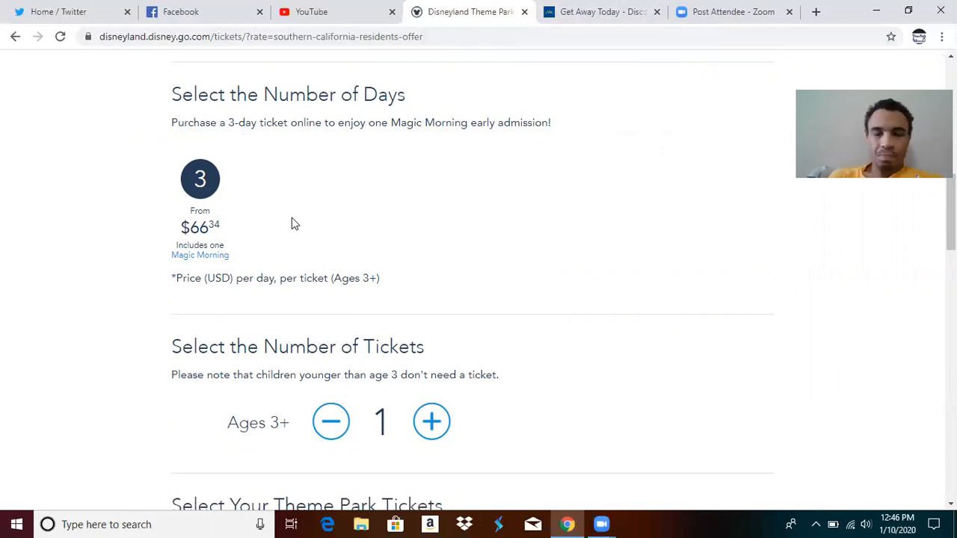
mouse_move(415, 254)
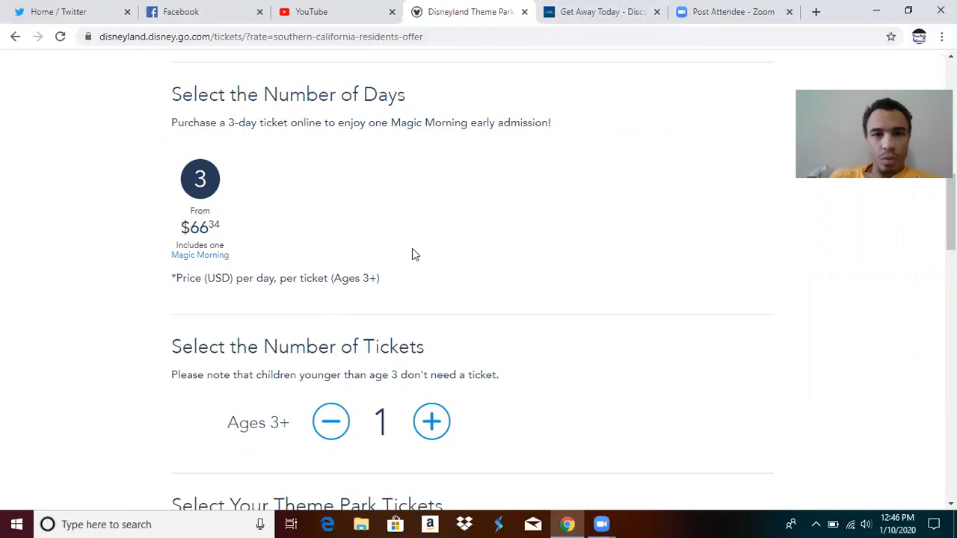
scroll("down", 3)
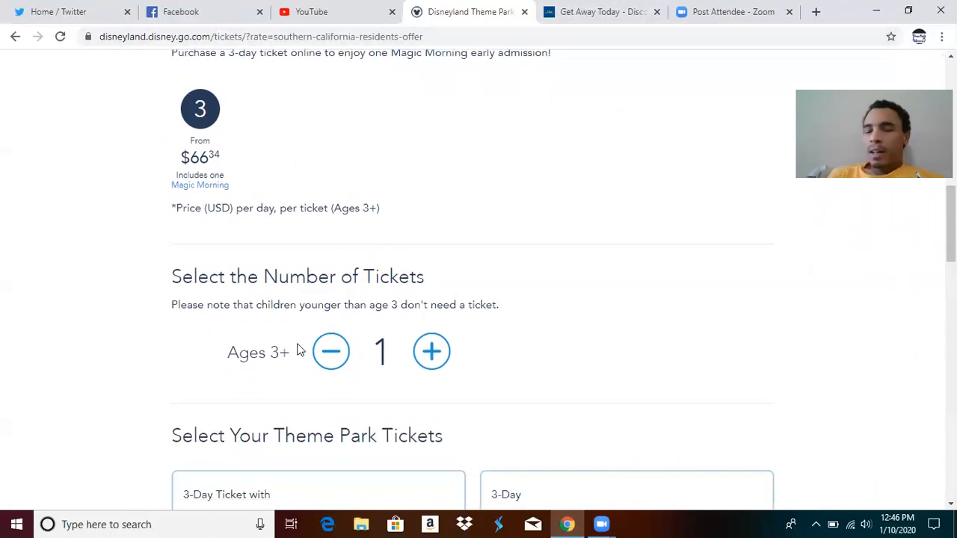
- Scroll to the $199.00 1-Park and $254.00 Park Hopper 3-day ticket cards
scroll("down", 3)
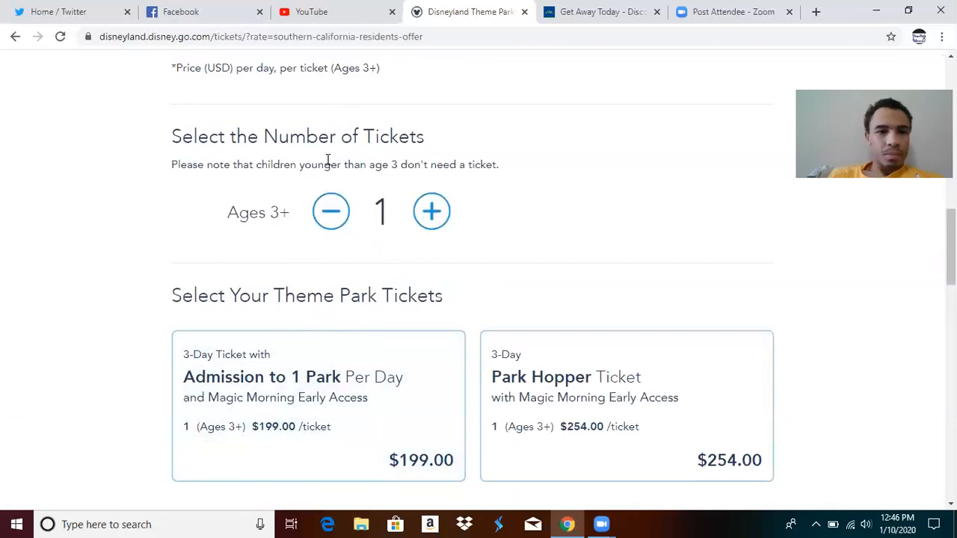
scroll("down", 3)
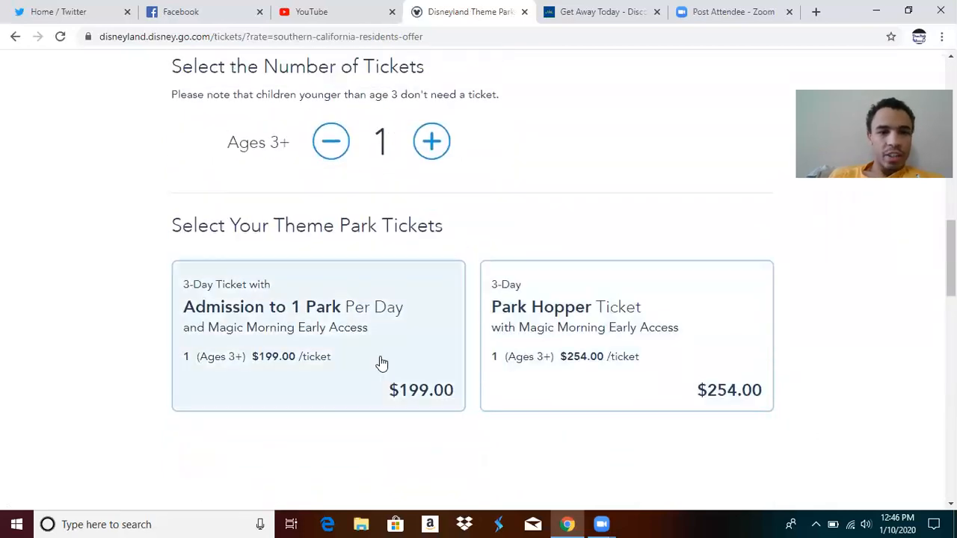
scroll("down", 3)
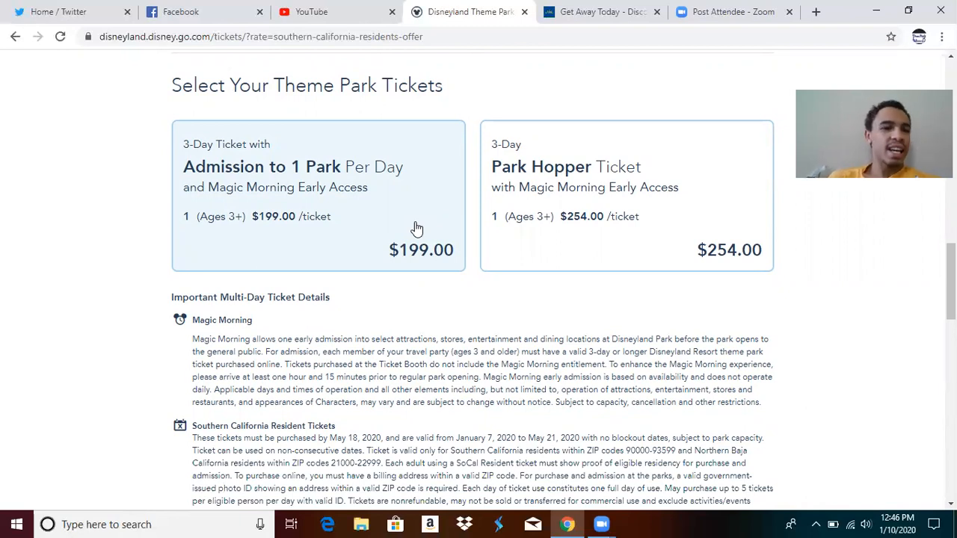
mouse_move(656, 198)
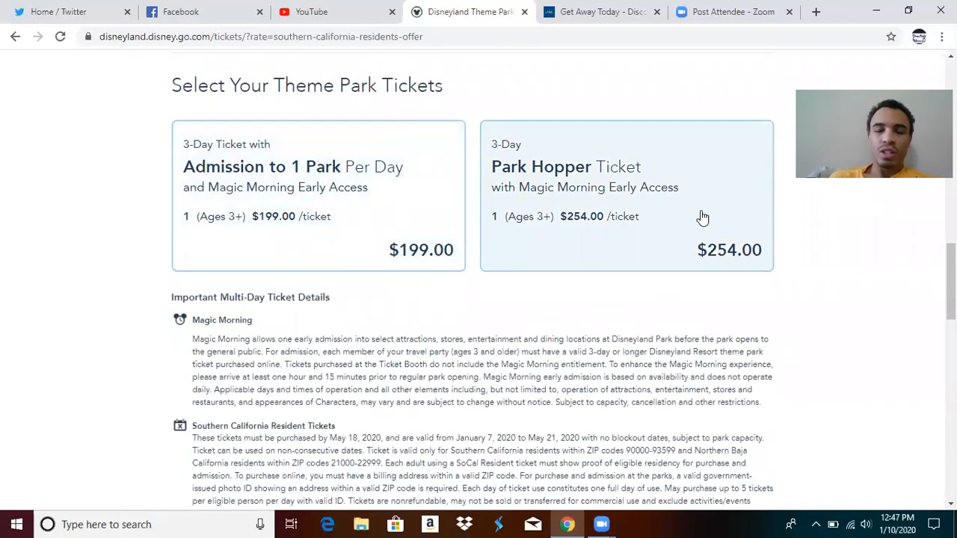
mouse_move(700, 217)
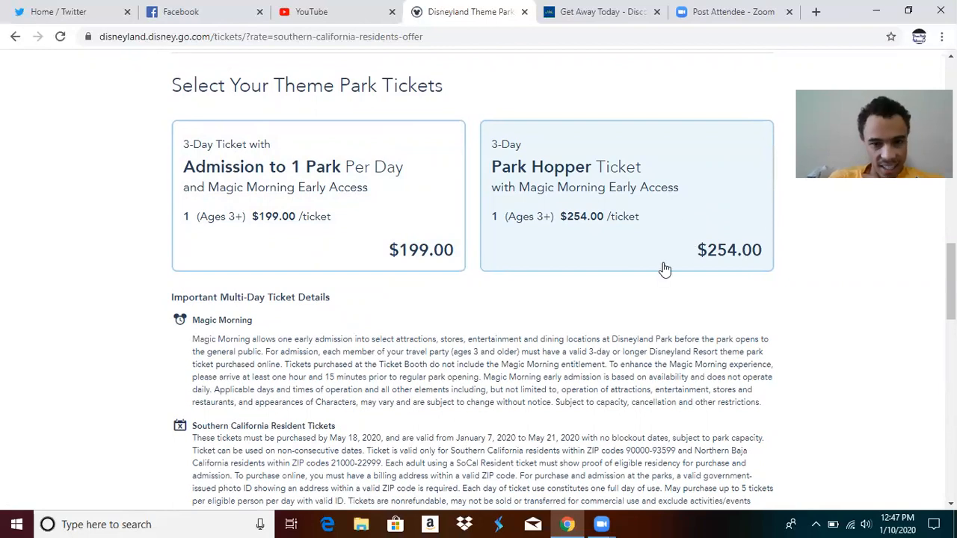
scroll("down", 3)
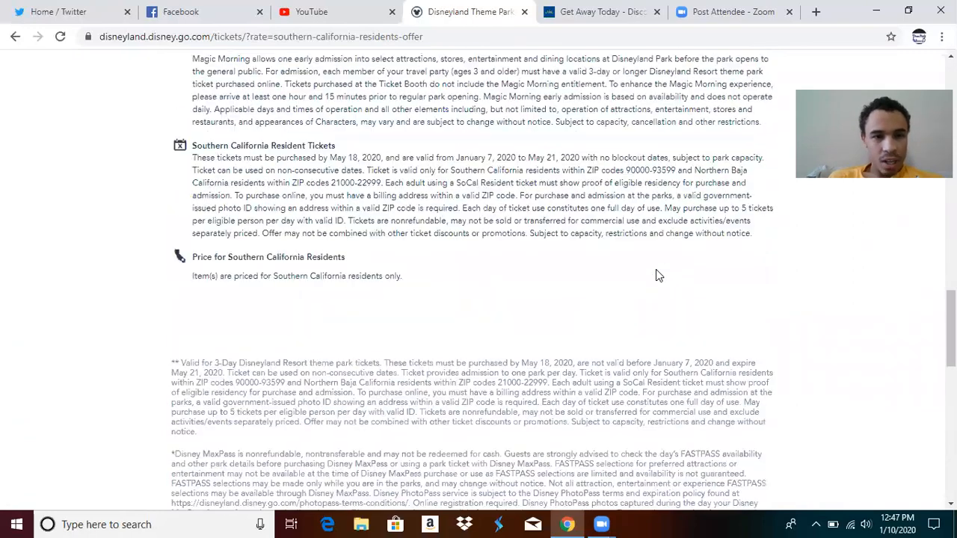
scroll("up", 3)
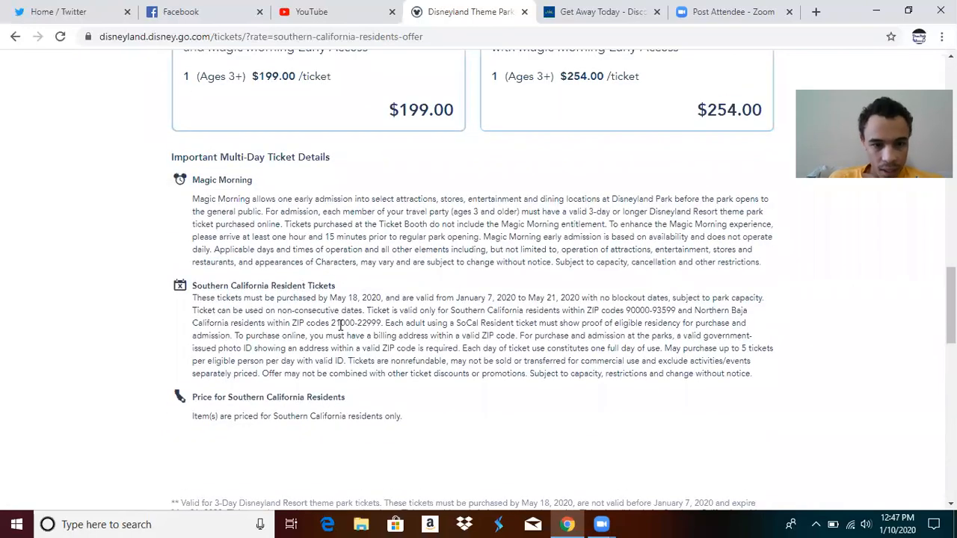
mouse_move(628, 321)
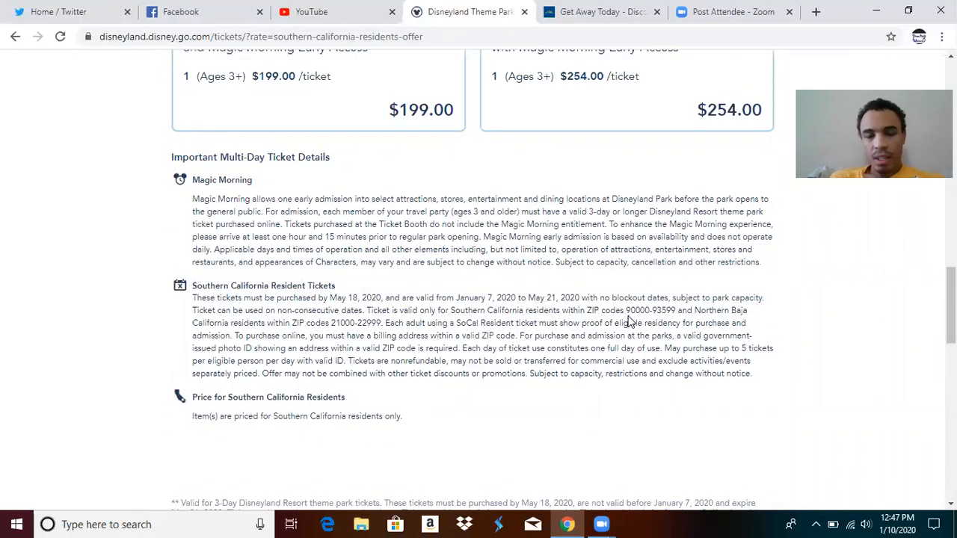
double_click(633, 310)
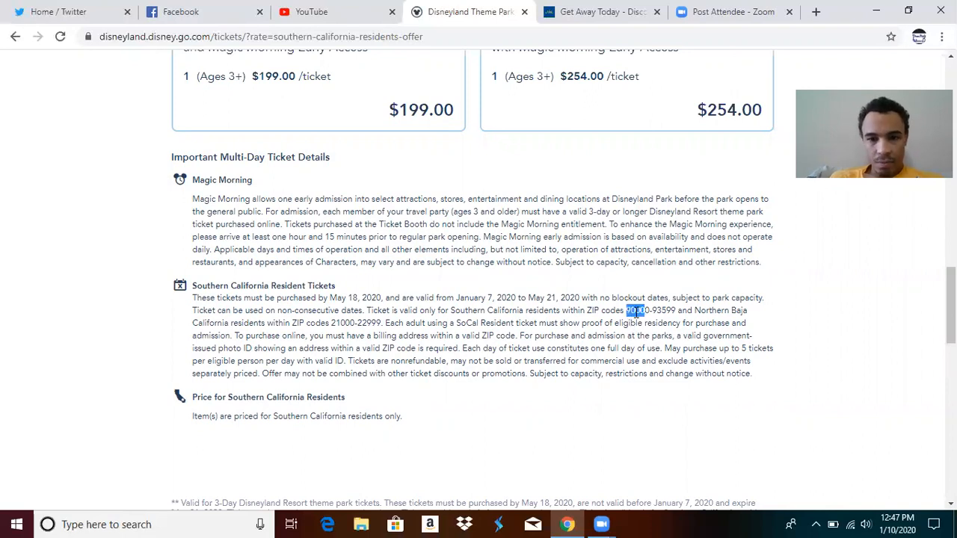
left_click_drag(628, 310, 674, 310)
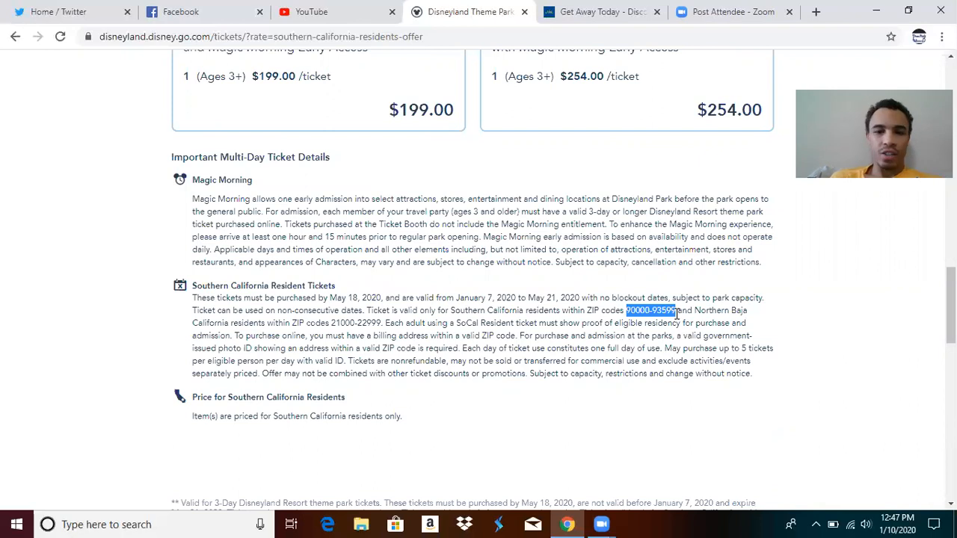
left_click(785, 320)
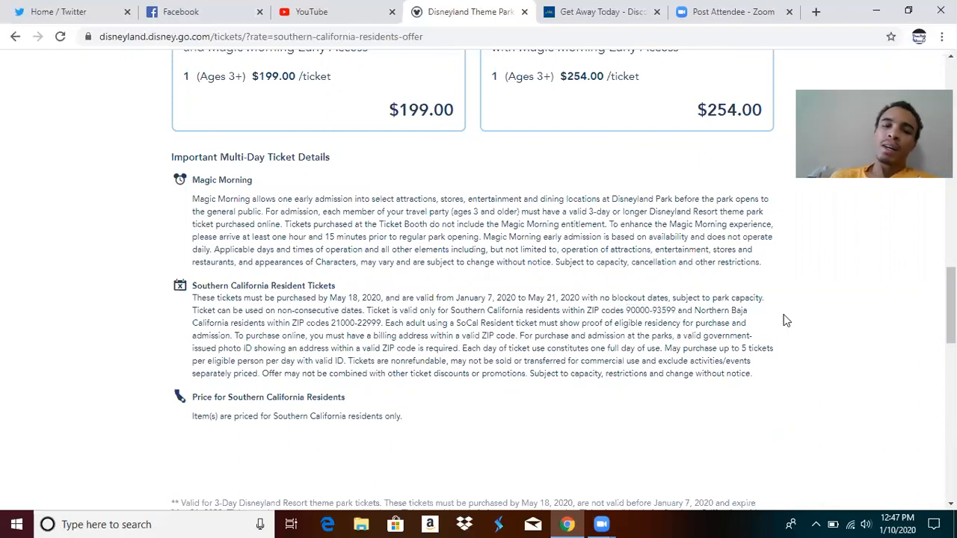
mouse_move(769, 323)
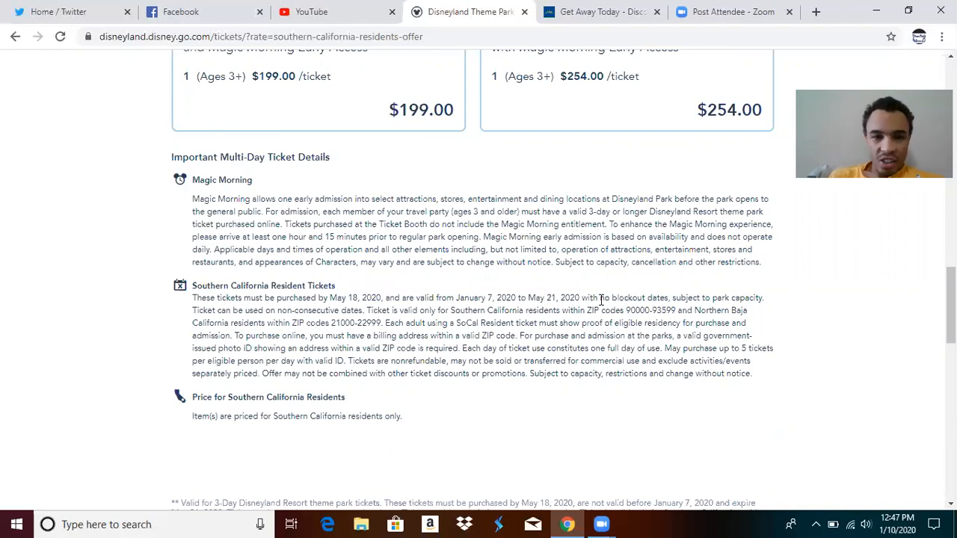
mouse_move(626, 313)
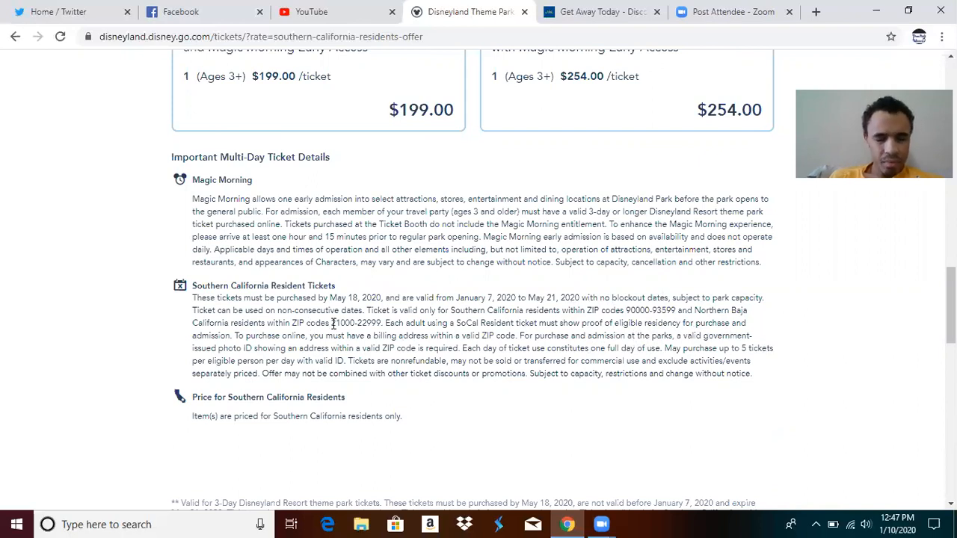
double_click(341, 323)
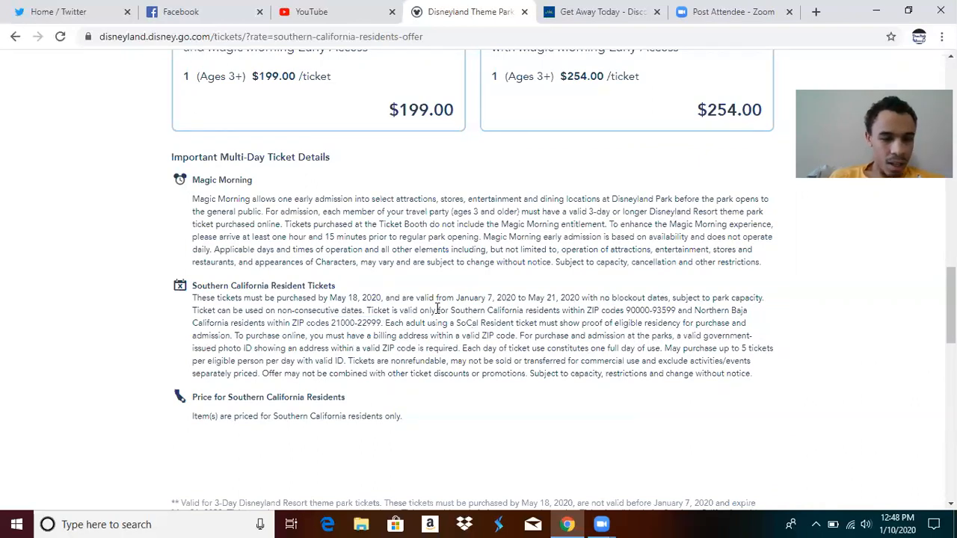
scroll("up", 3)
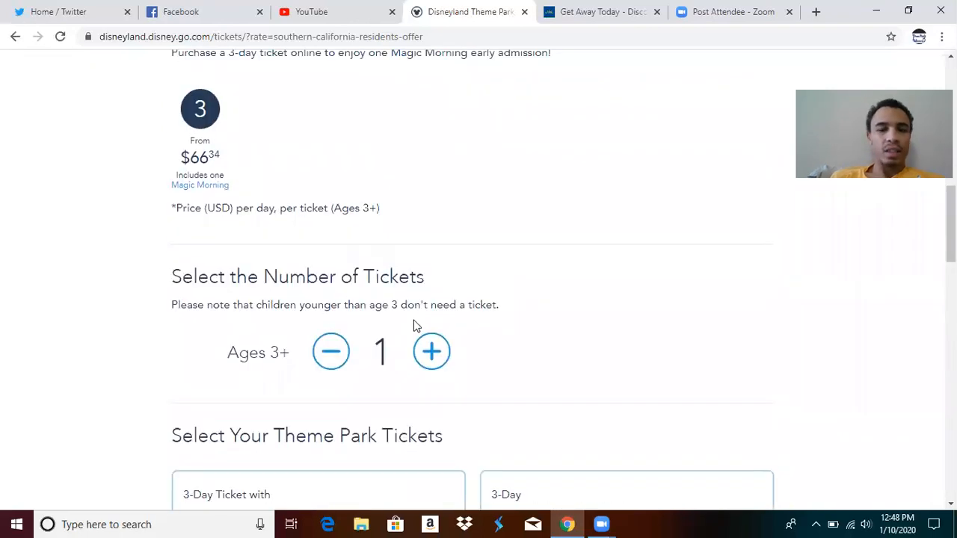
scroll("down", 3)
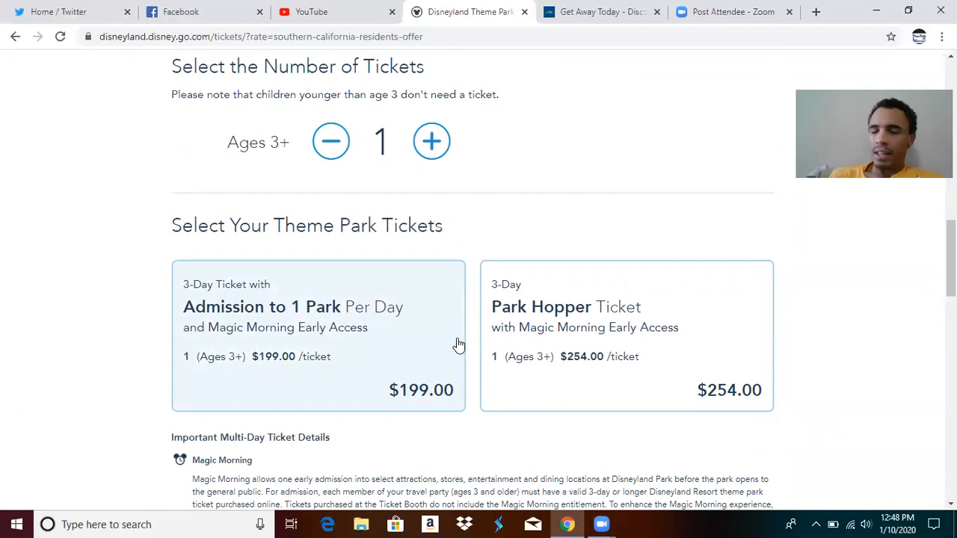
mouse_move(446, 367)
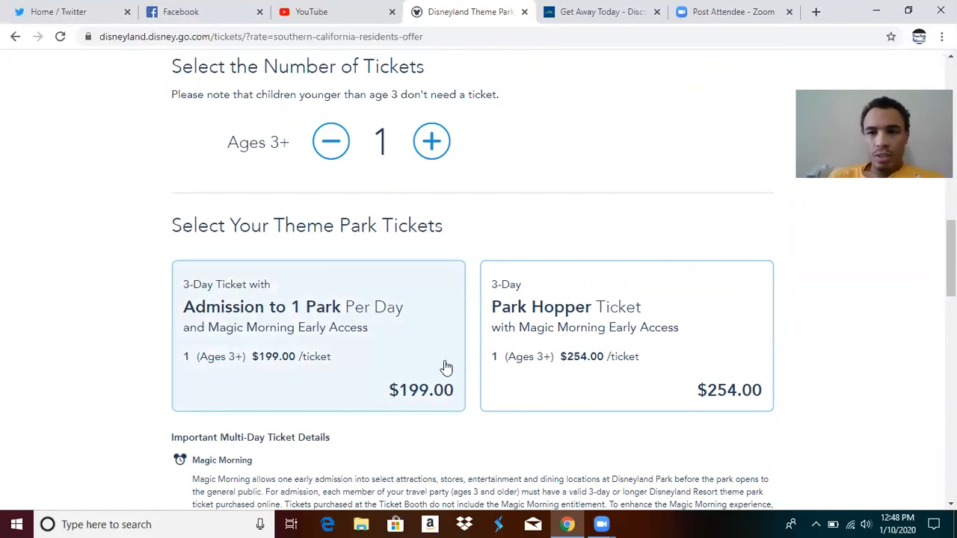
scroll("up", 3)
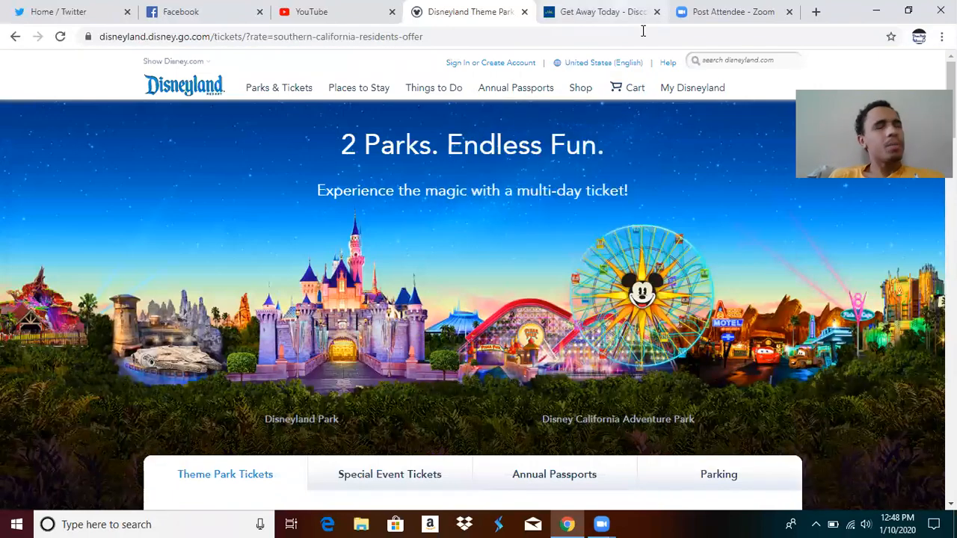
- Switch to the Get Away Today tab showing the So Cal Resident Offer package summary
left_click(601, 12)
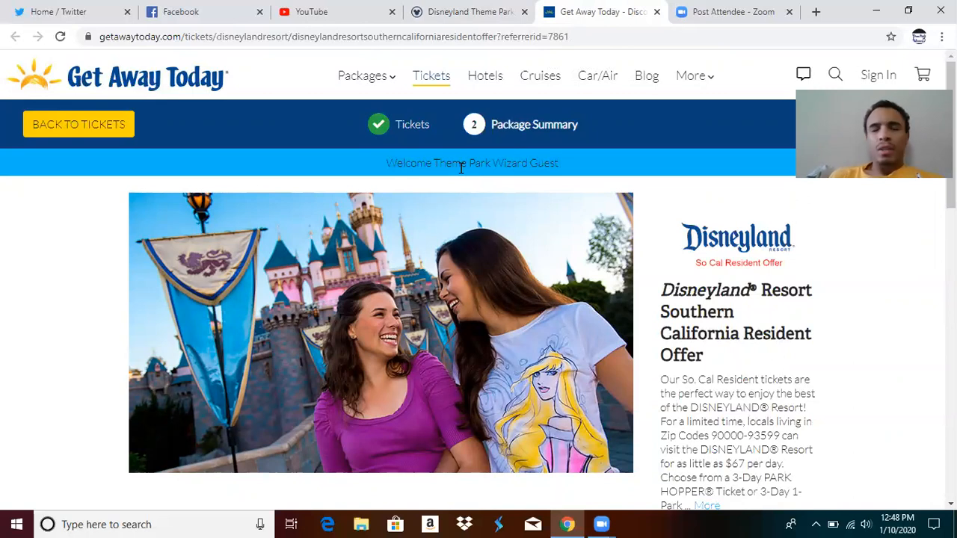
mouse_move(523, 345)
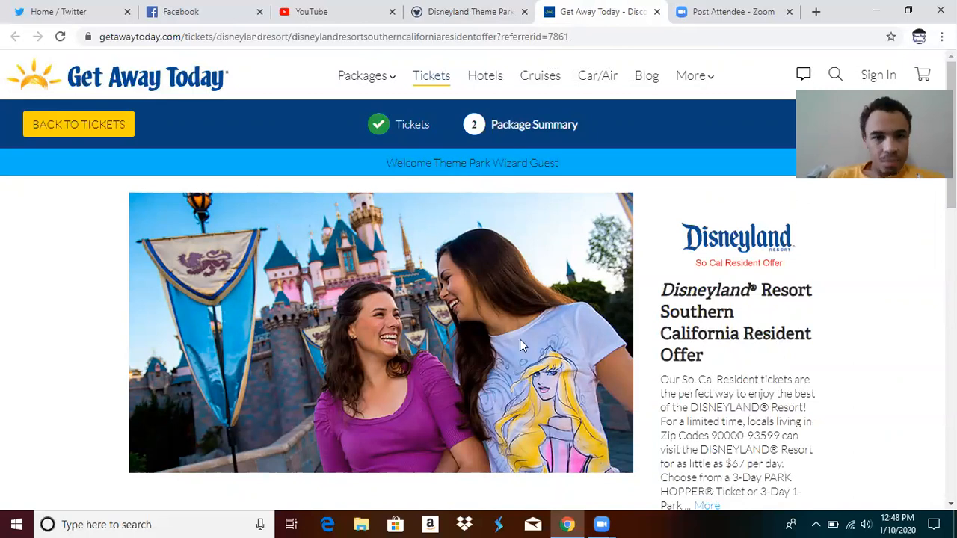
mouse_move(540, 401)
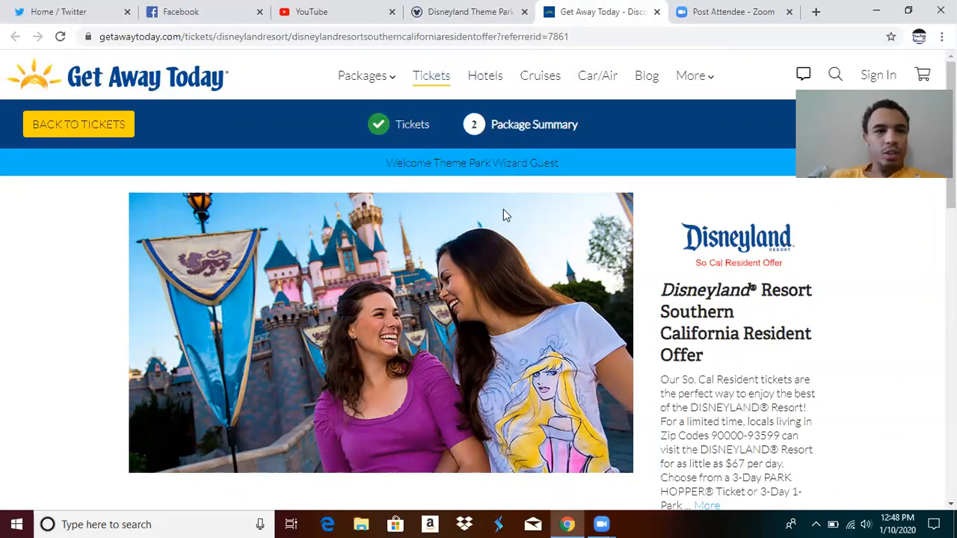
left_click(299, 35)
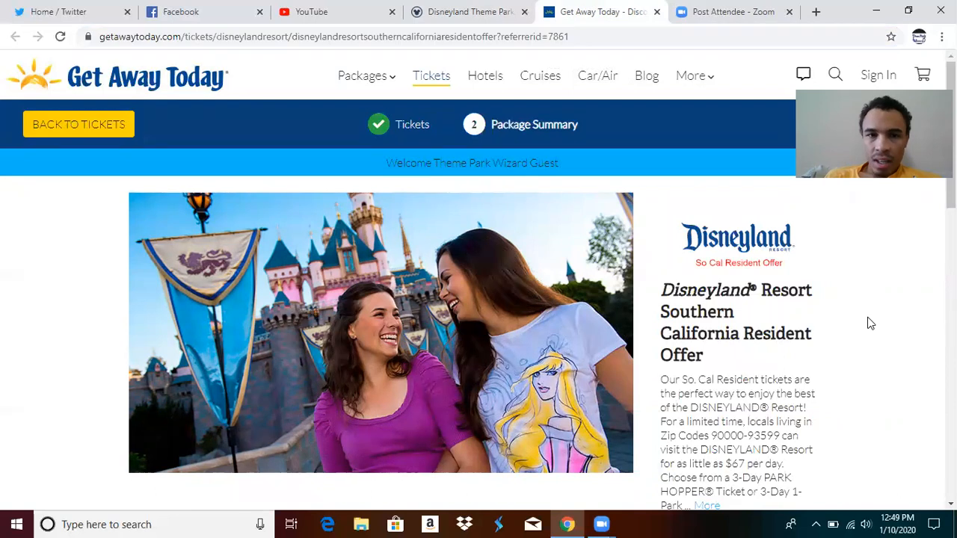
scroll("down", 3)
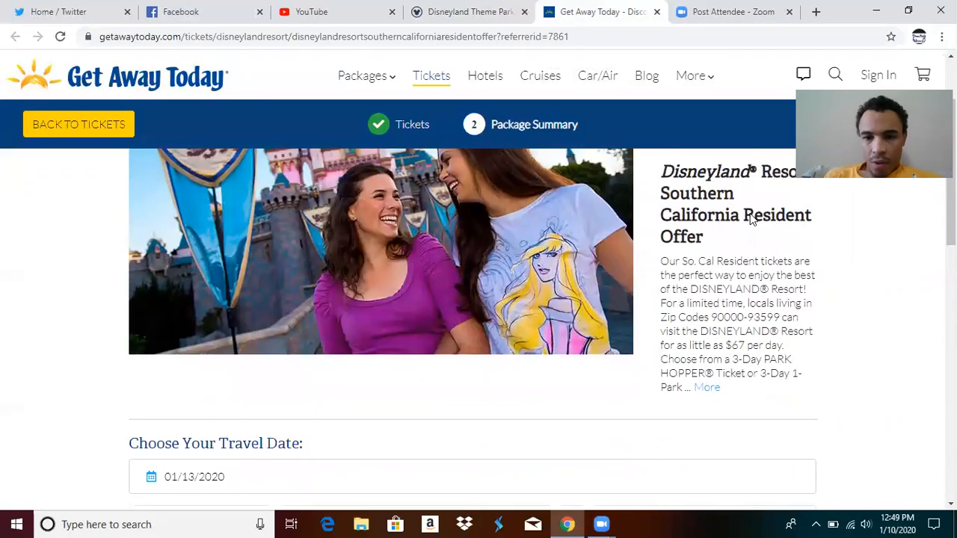
scroll("down", 3)
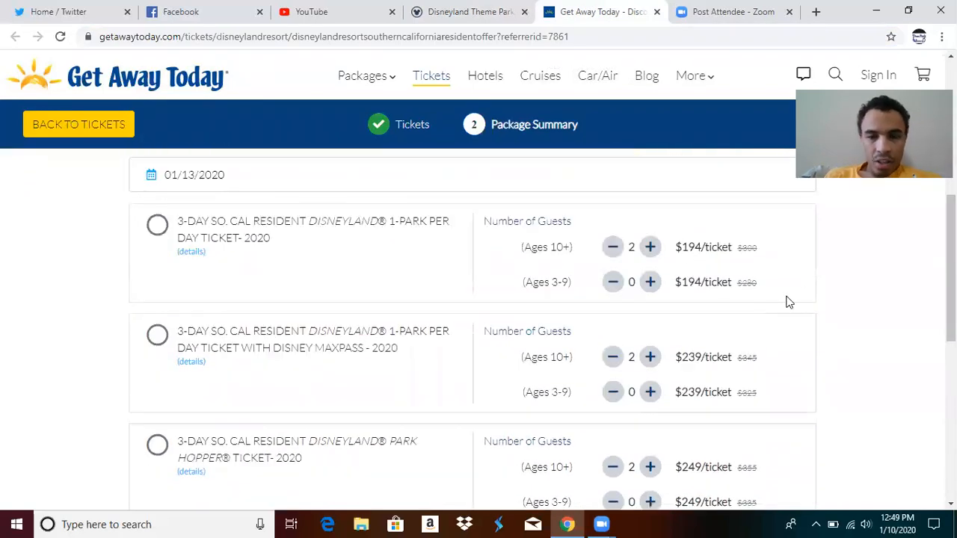
mouse_move(746, 292)
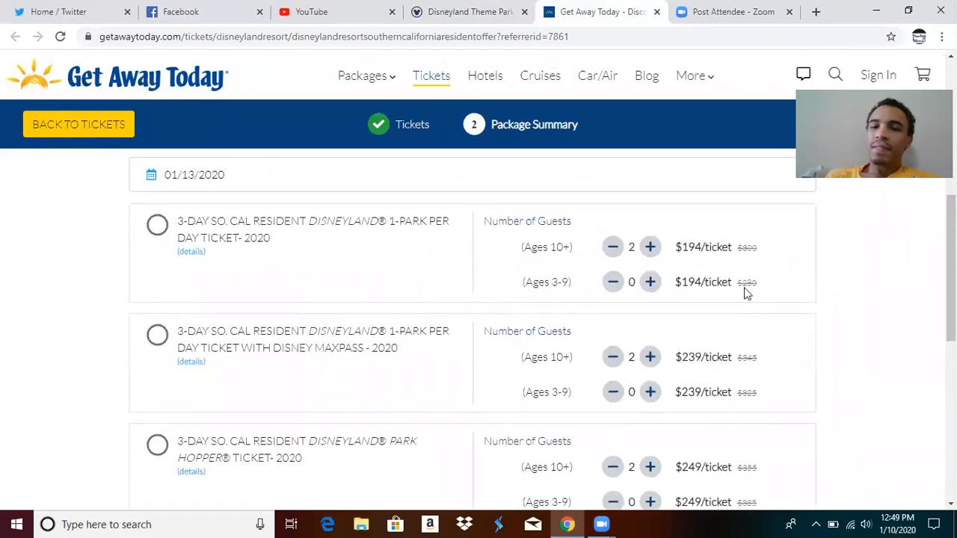
mouse_move(604, 248)
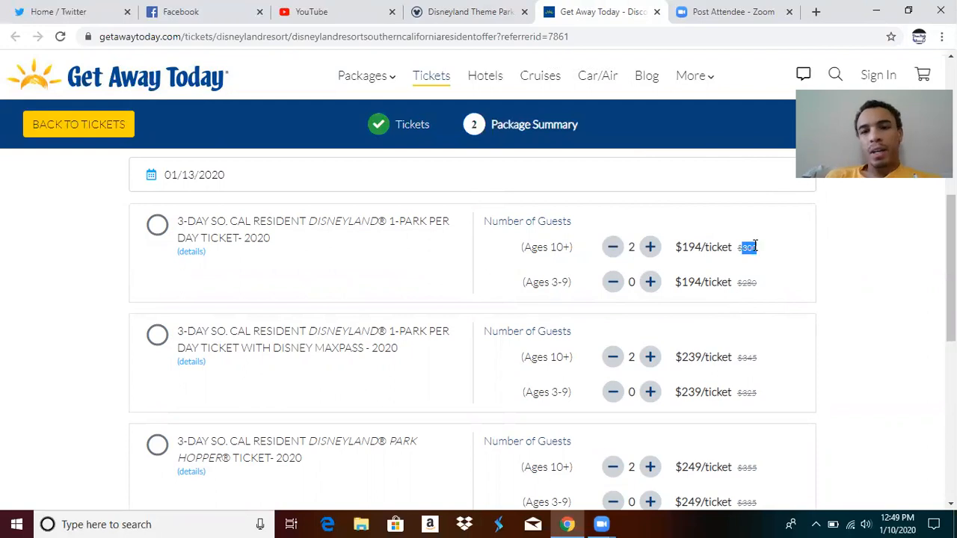
mouse_move(714, 269)
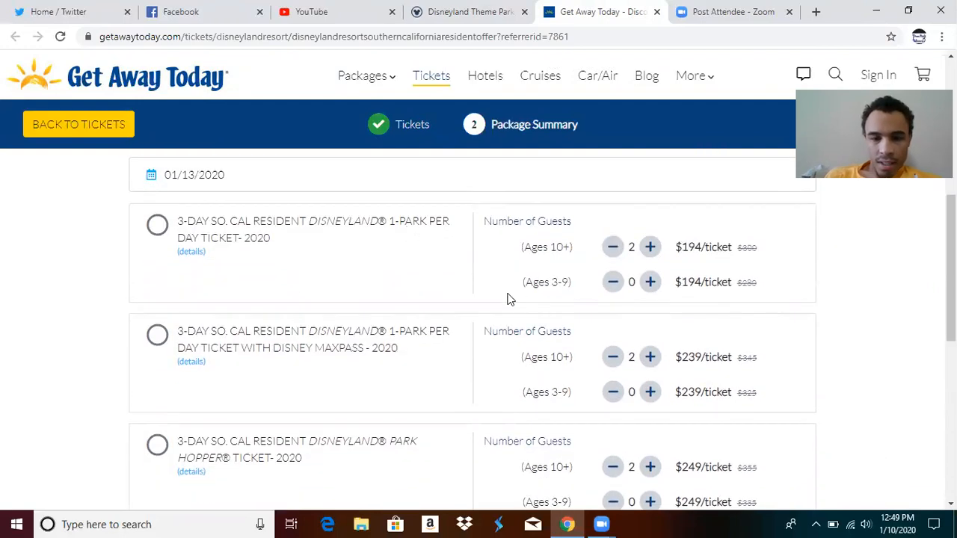
scroll("down", 3)
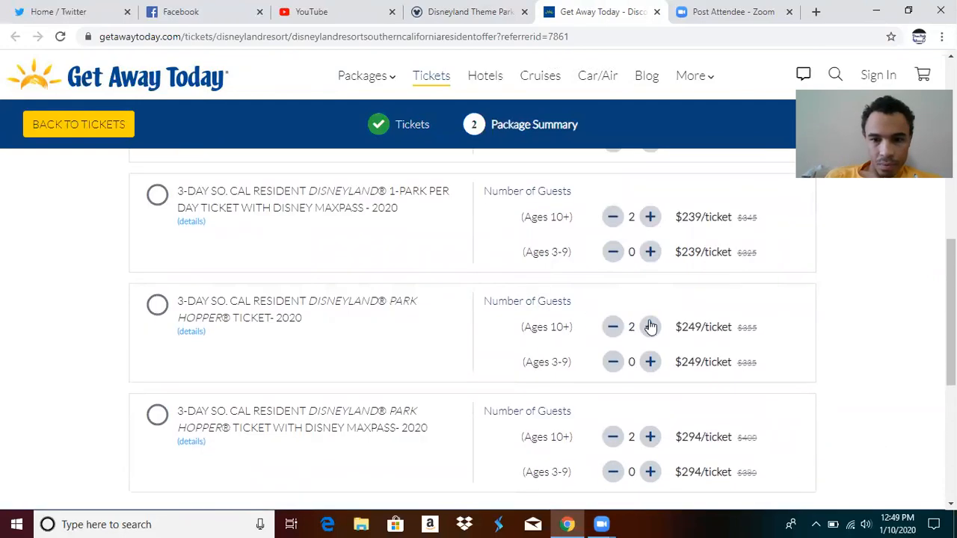
mouse_move(695, 419)
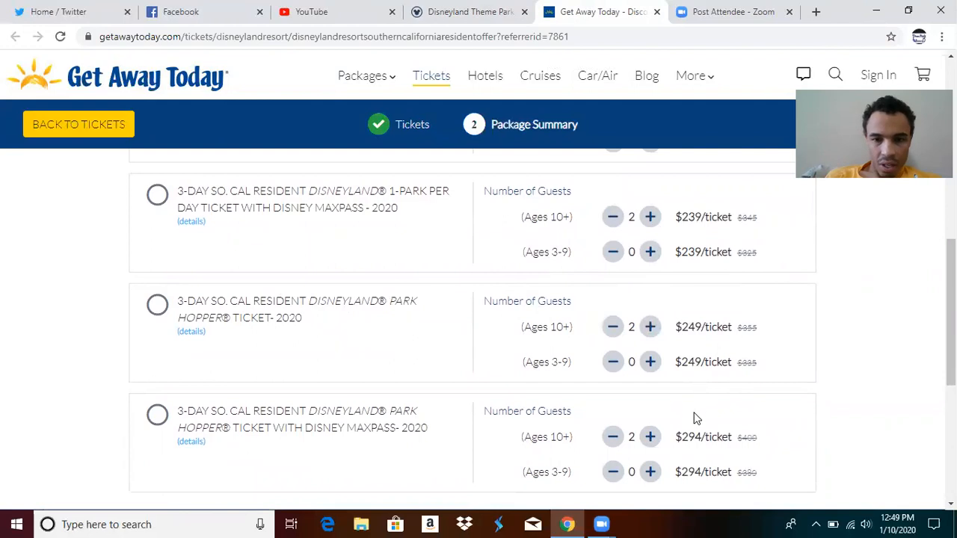
mouse_move(740, 290)
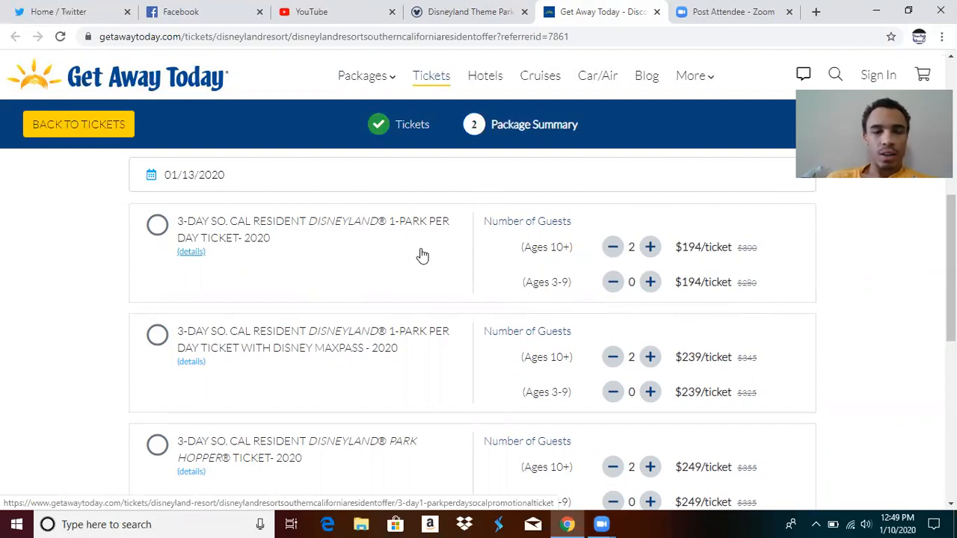
mouse_move(507, 268)
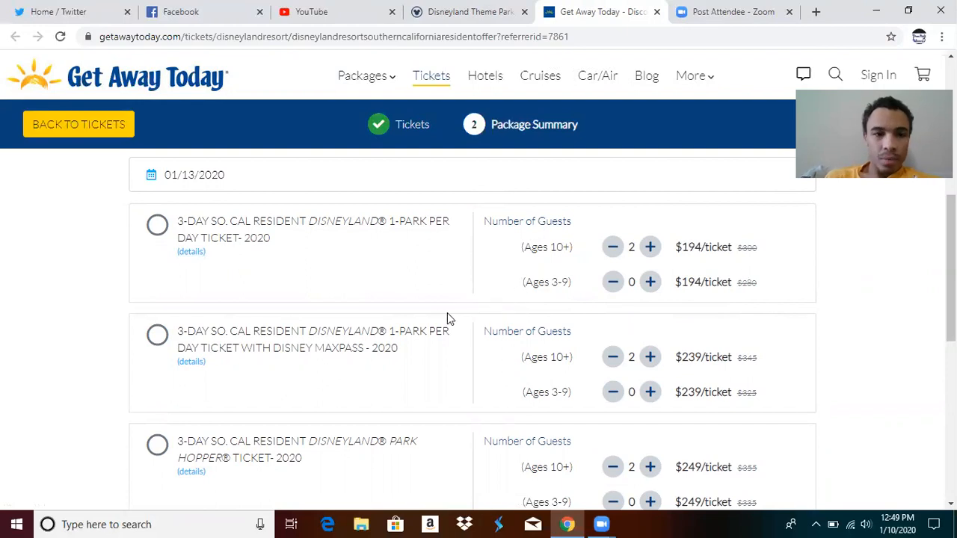
scroll("down", 3)
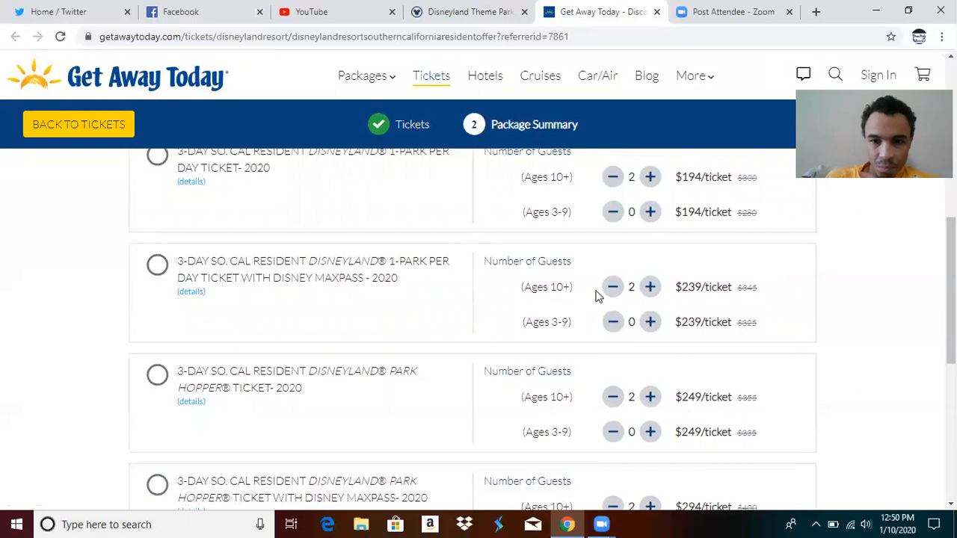
mouse_move(660, 304)
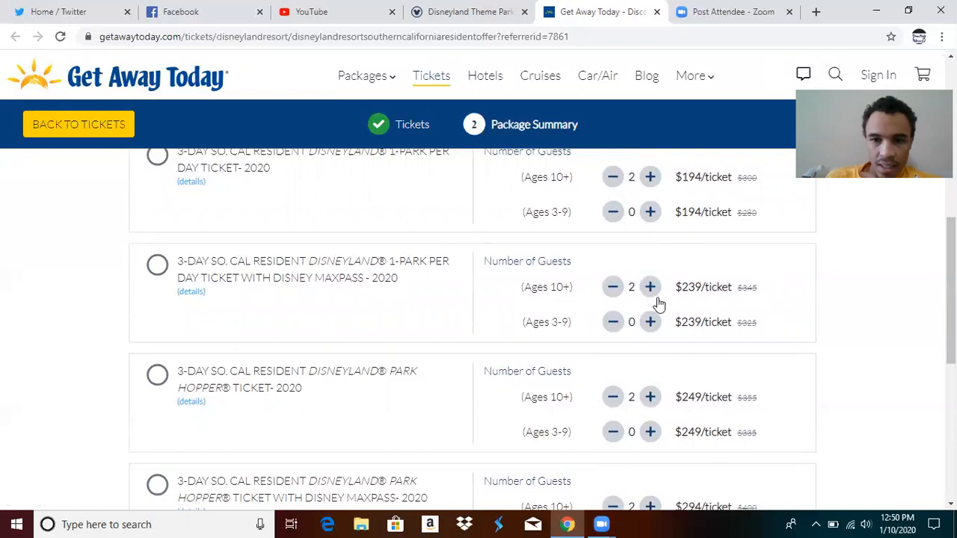
mouse_move(551, 316)
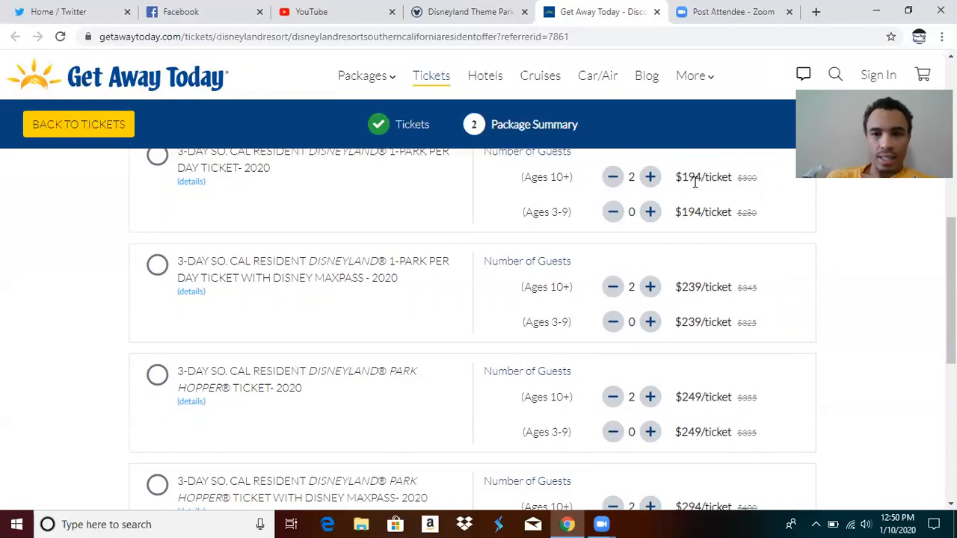
mouse_move(566, 338)
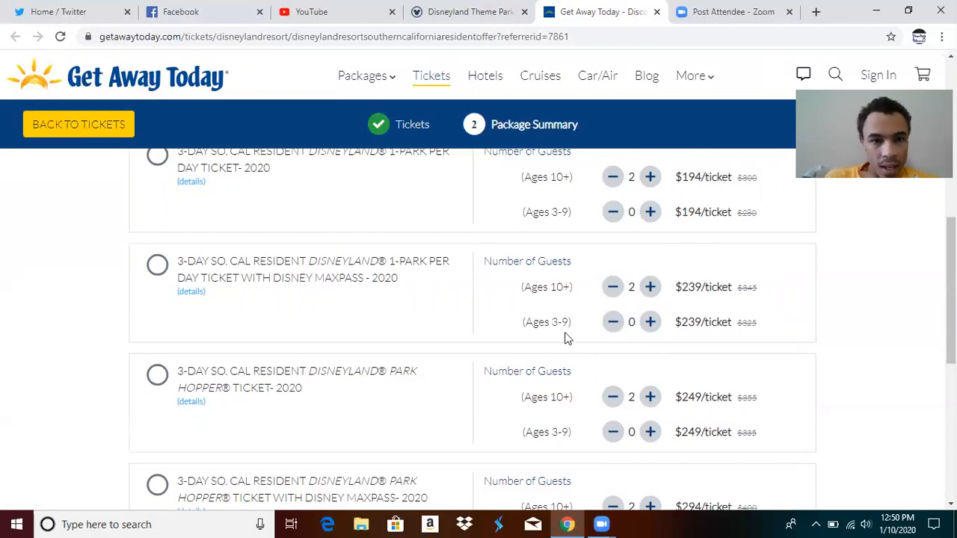
mouse_move(389, 312)
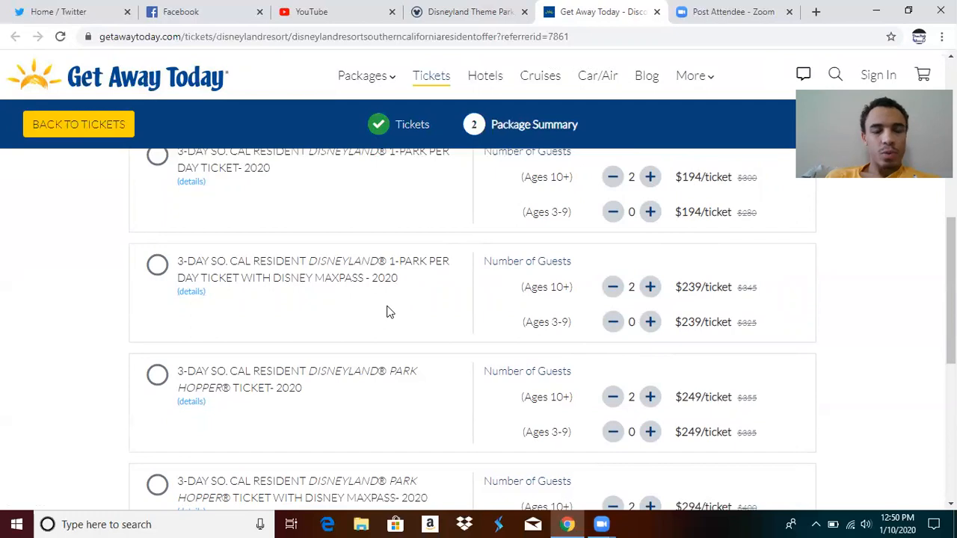
scroll("down", 3)
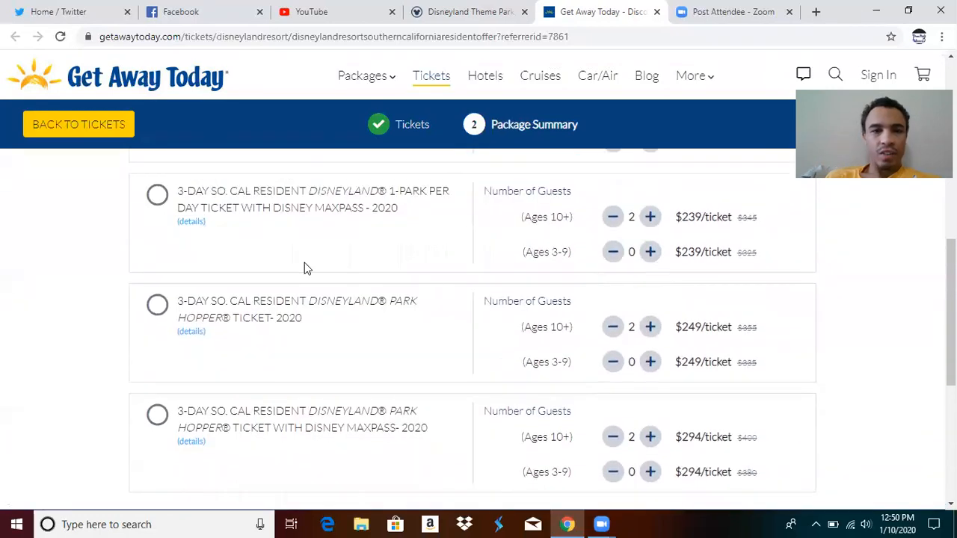
scroll("down", 3)
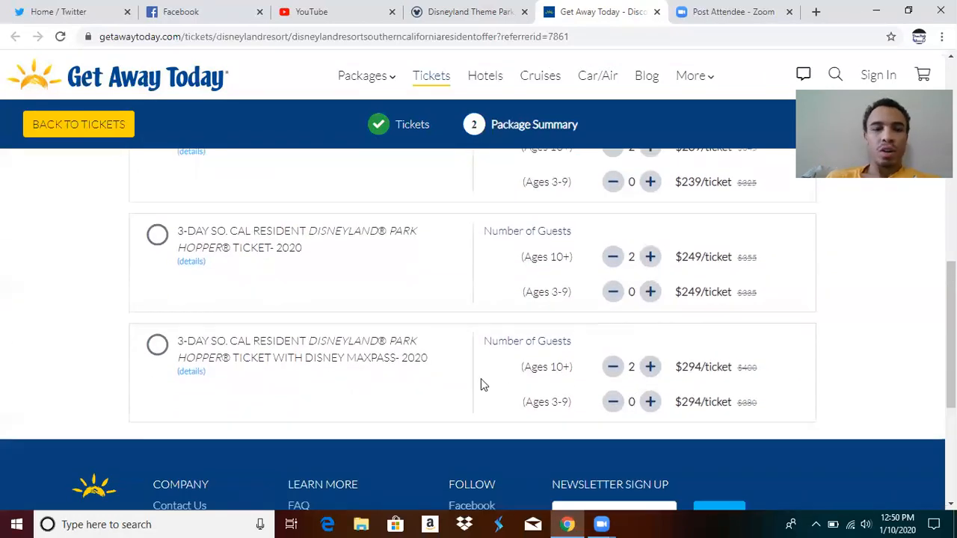